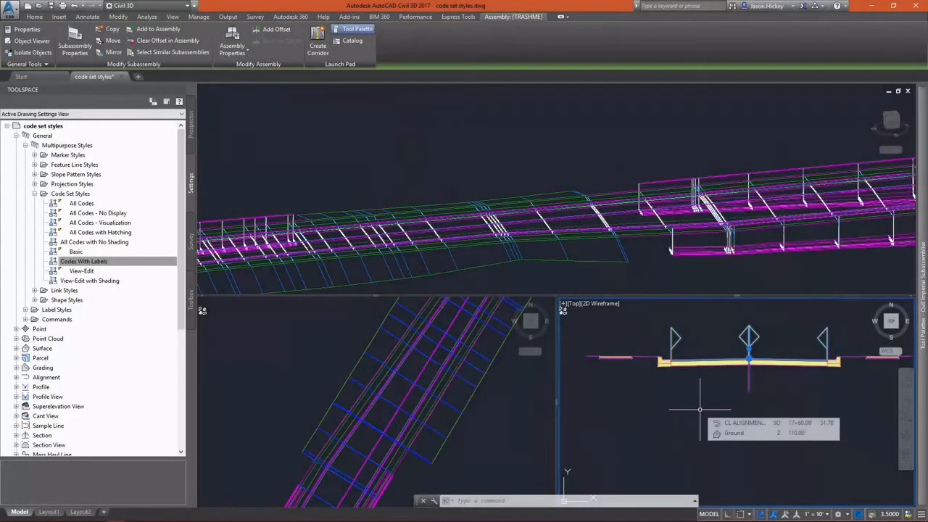
{"action": "mouse_move", "coordinate": [698, 410]}
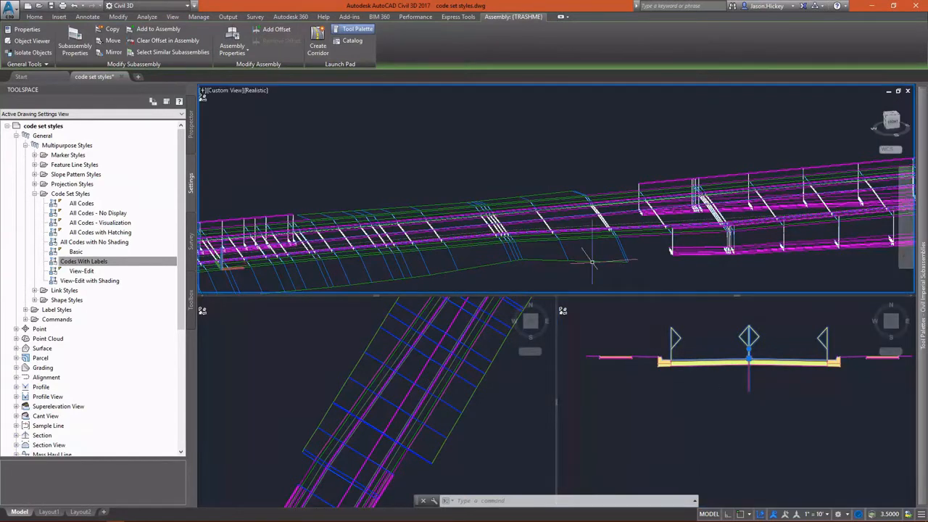
{"action": "mouse_move", "coordinate": [565, 261]}
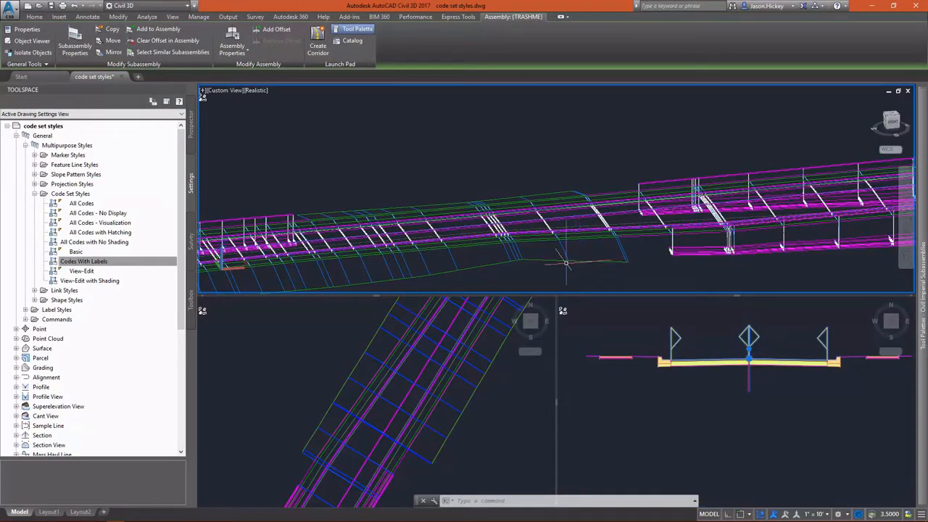
{"action": "mouse_move", "coordinate": [609, 261]}
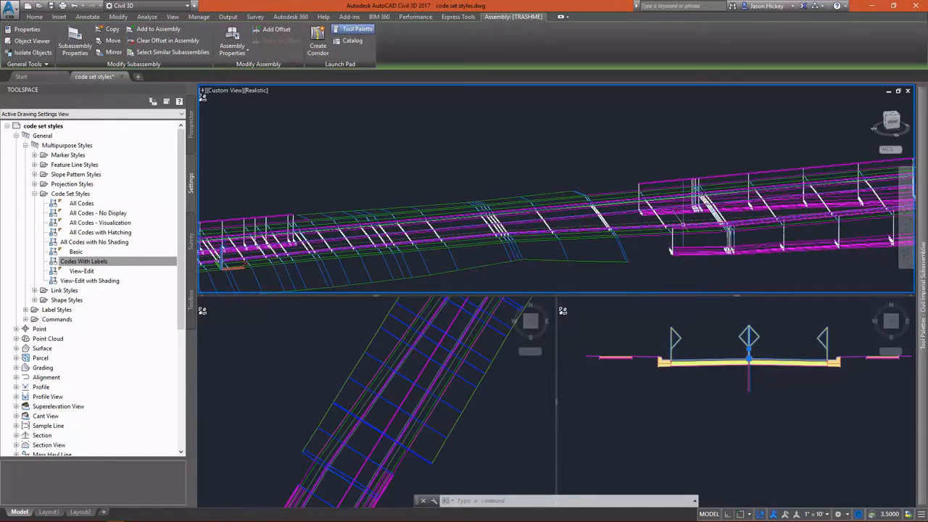
{"action": "mouse_move", "coordinate": [684, 232]}
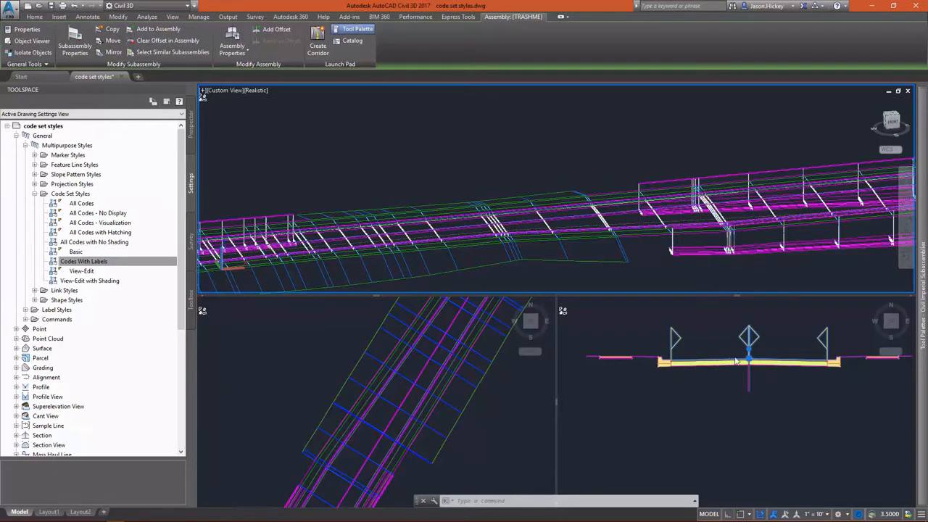
{"action": "mouse_move", "coordinate": [798, 365]}
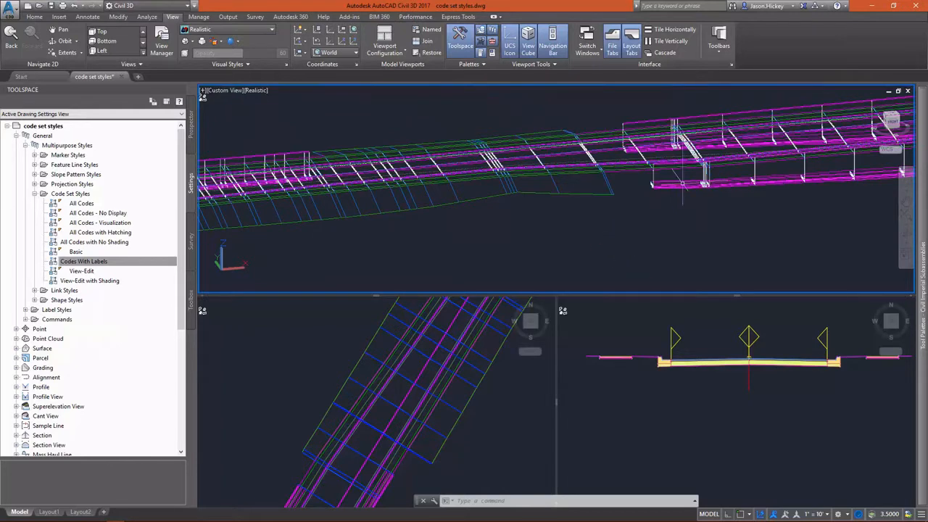
Step: Switch the assembly's code set style to Codes With Labels
{"action": "left_click", "coordinate": [747, 373]}
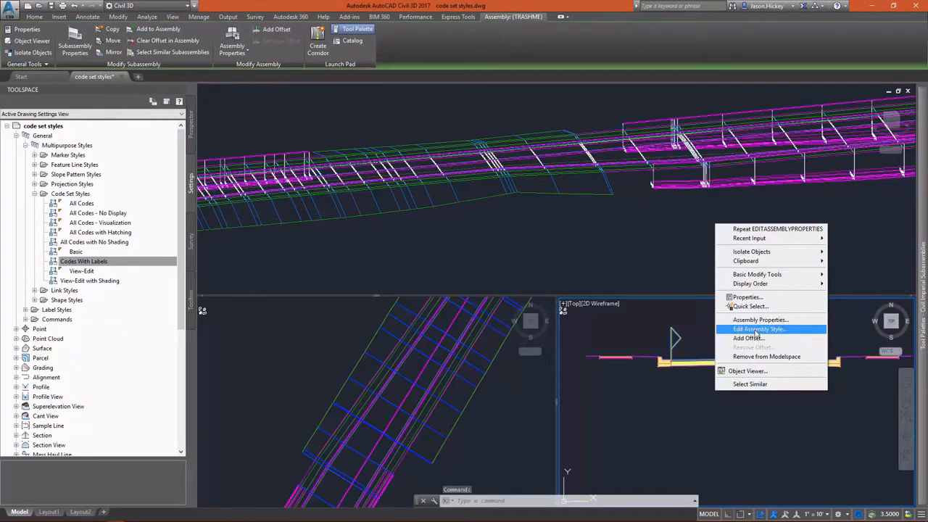
{"action": "left_click", "coordinate": [761, 320]}
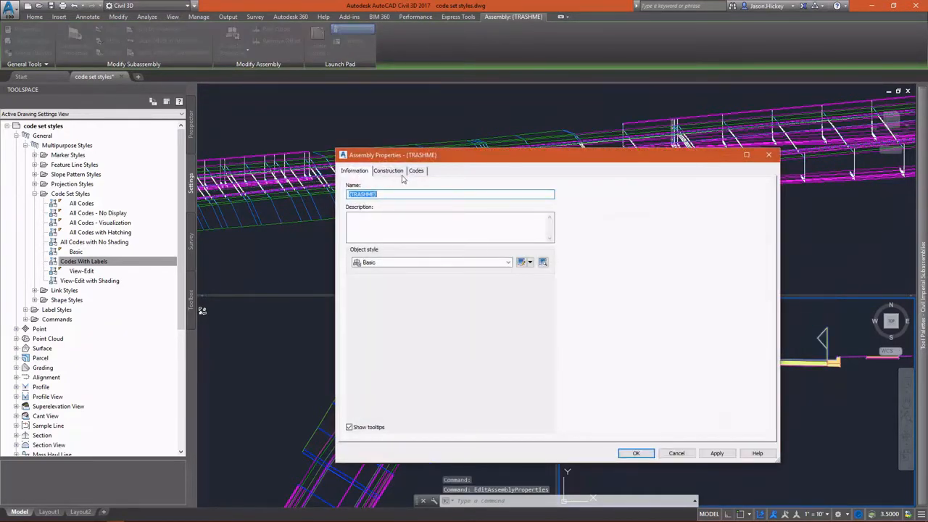
{"action": "left_click", "coordinate": [415, 170]}
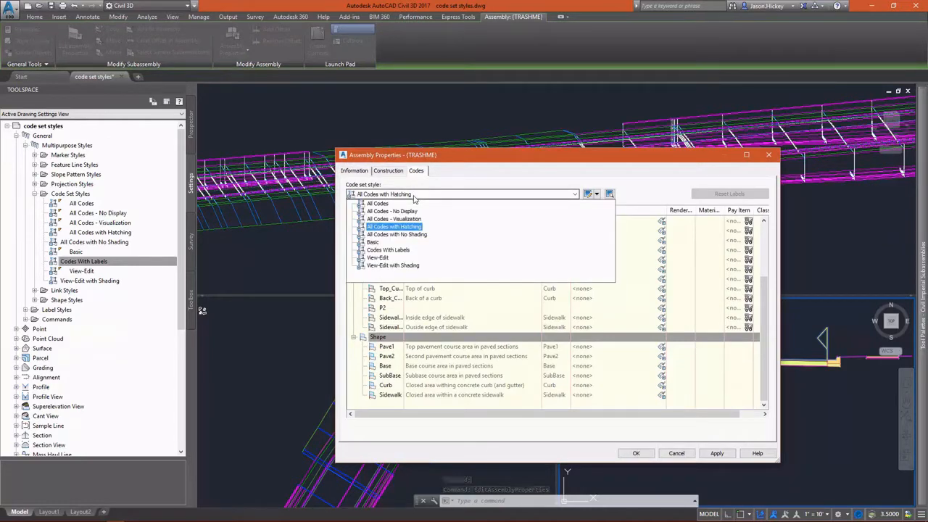
{"action": "left_click", "coordinate": [388, 250]}
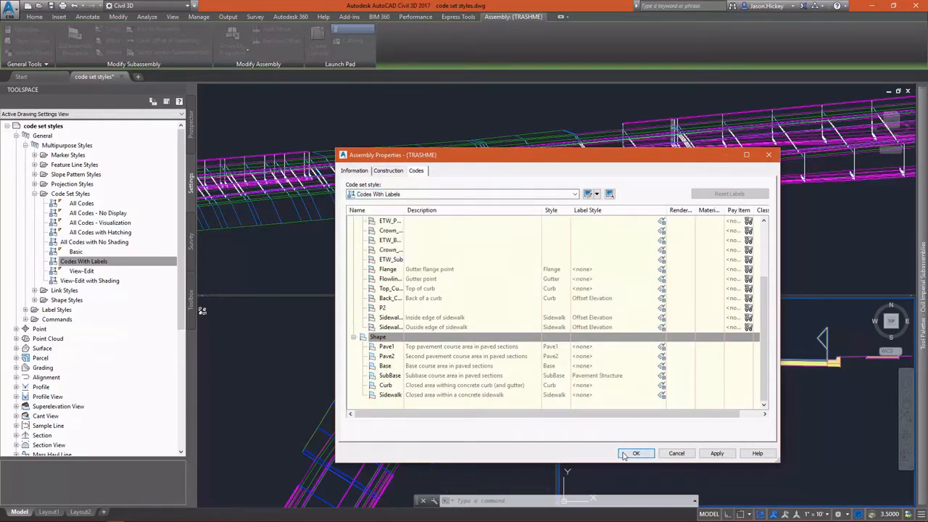
{"action": "left_click", "coordinate": [636, 453]}
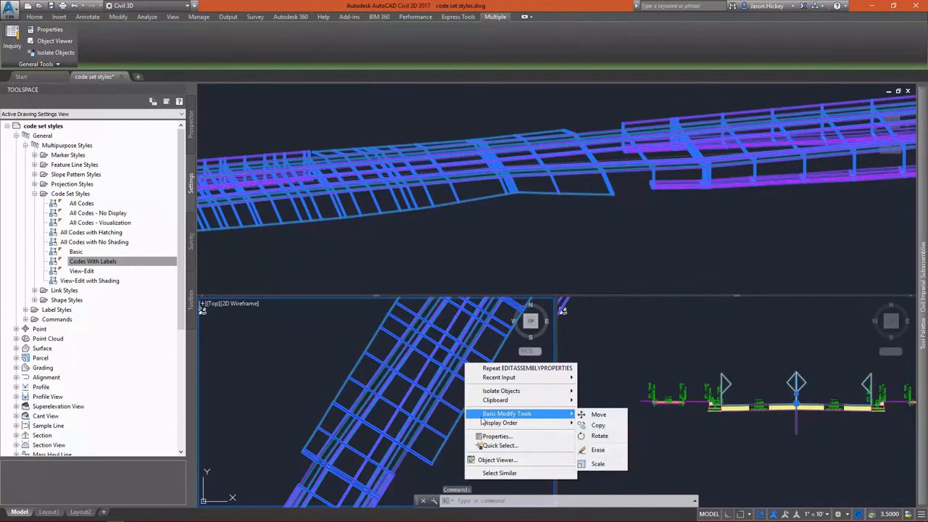
Step: Replace the corridor's Basic code set style with a different style from the list
{"action": "left_click", "coordinate": [172, 16]}
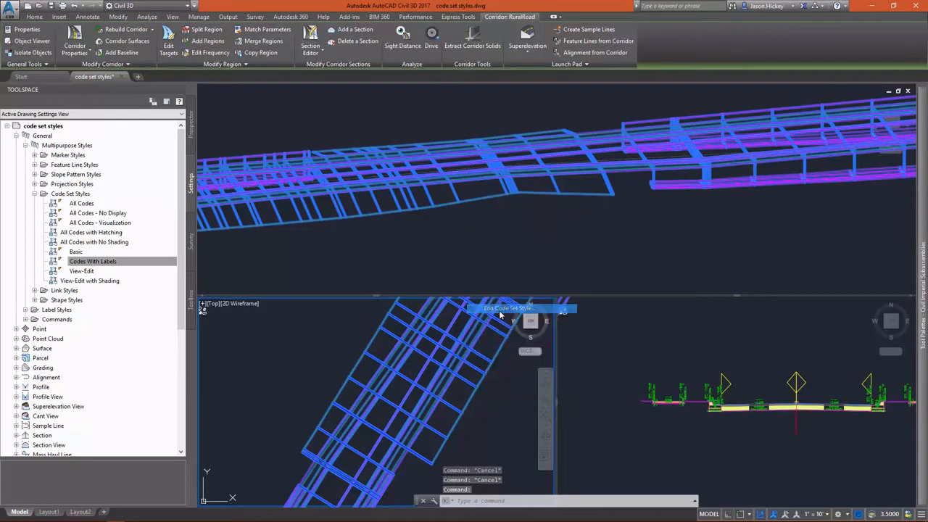
{"action": "left_click", "coordinate": [507, 308]}
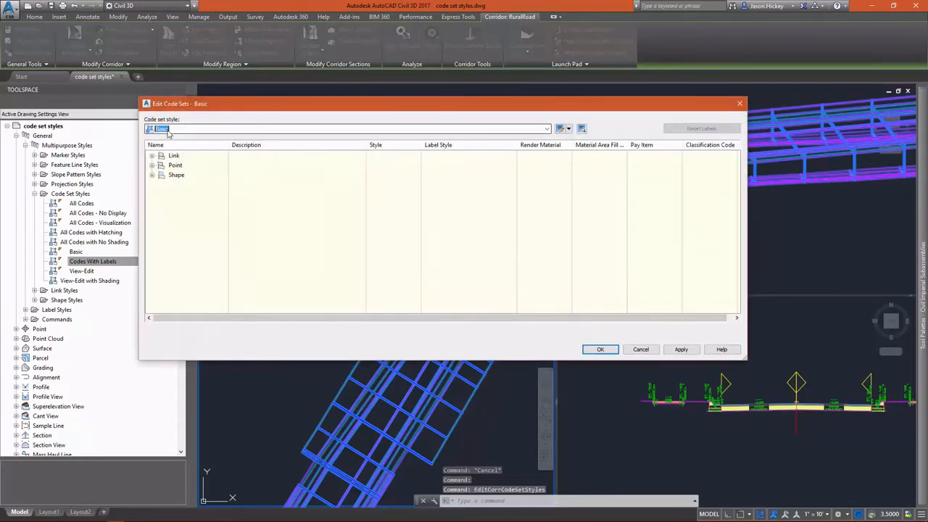
{"action": "left_click", "coordinate": [547, 128]}
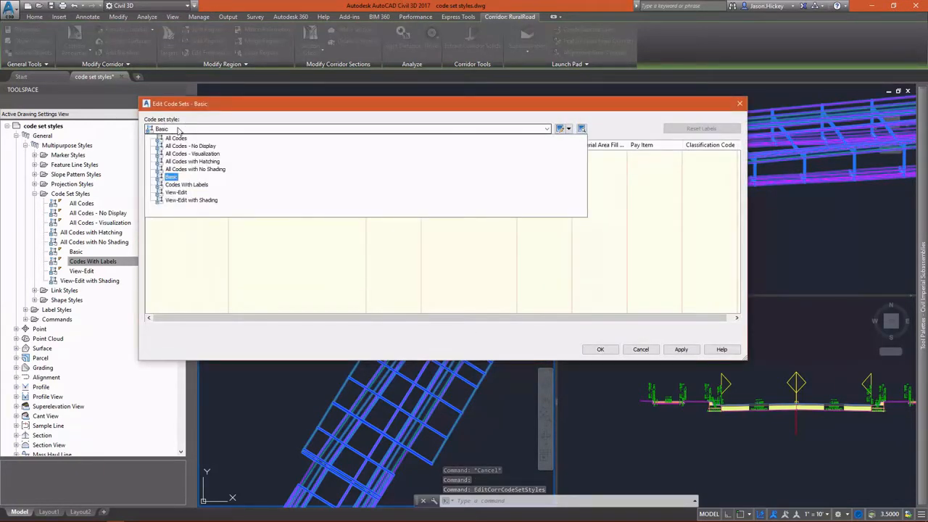
{"action": "left_click", "coordinate": [176, 138]}
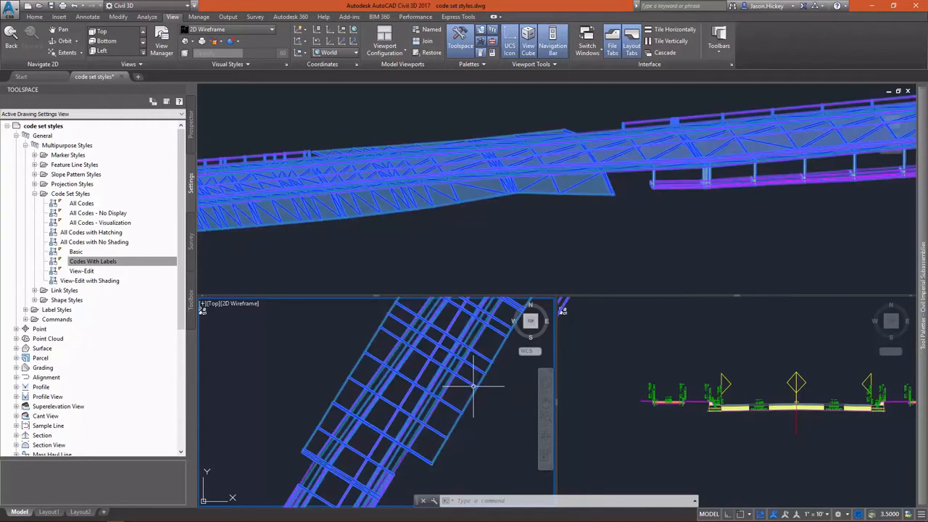
Step: Open the corridor's Edit Code Set Style from its right-click menu
{"action": "right_click", "coordinate": [473, 386]}
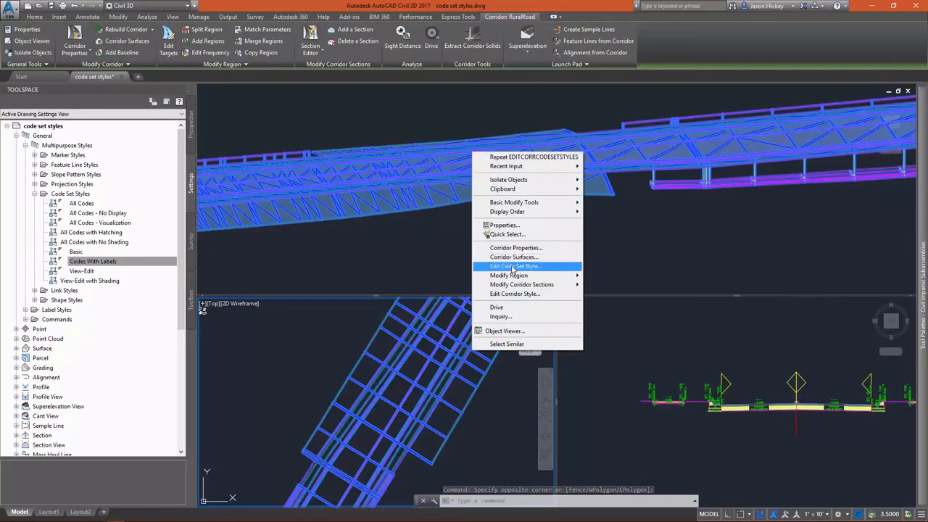
{"action": "left_click", "coordinate": [515, 266]}
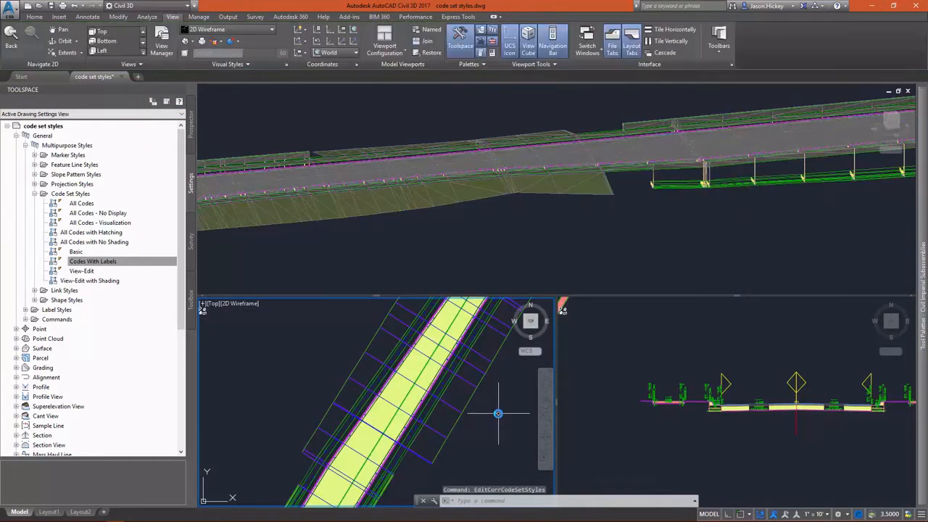
{"action": "mouse_move", "coordinate": [432, 450]}
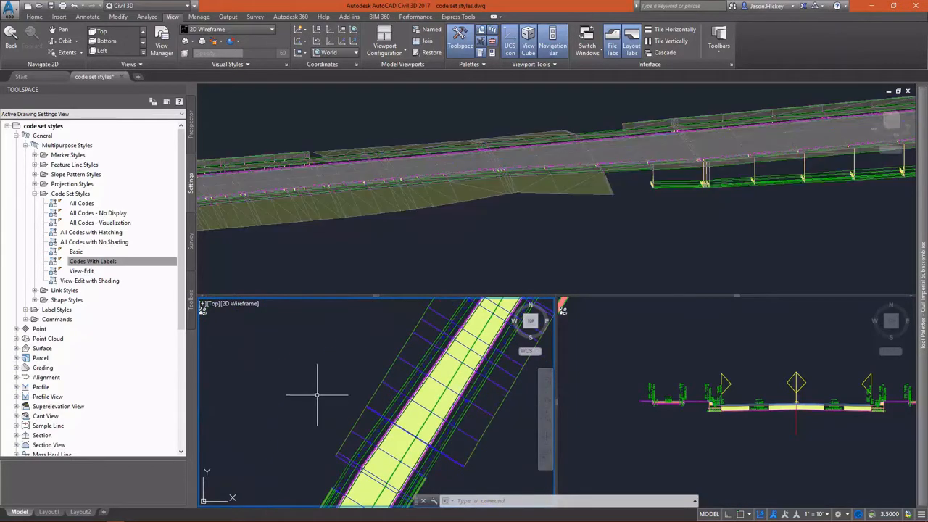
{"action": "mouse_move", "coordinate": [305, 362]}
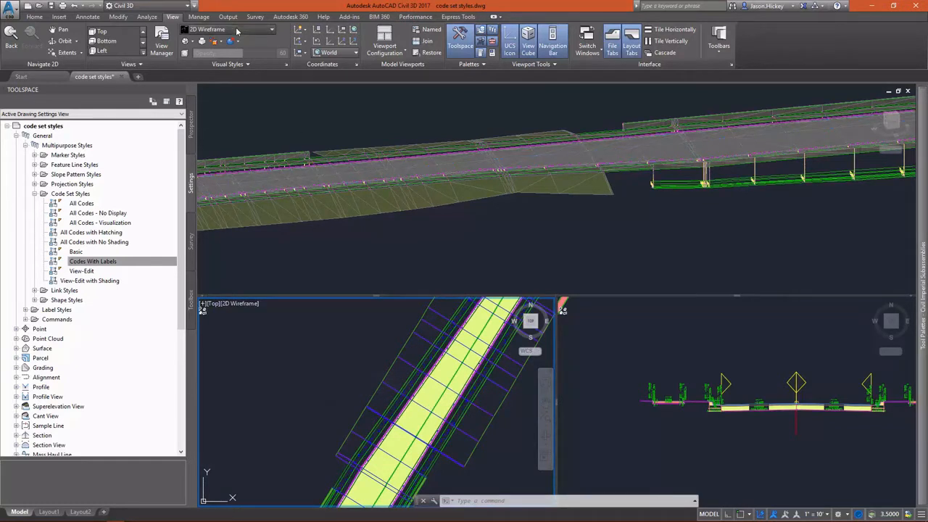
Step: Open the Visual Styles gallery for the viewport
{"action": "left_click", "coordinate": [272, 29]}
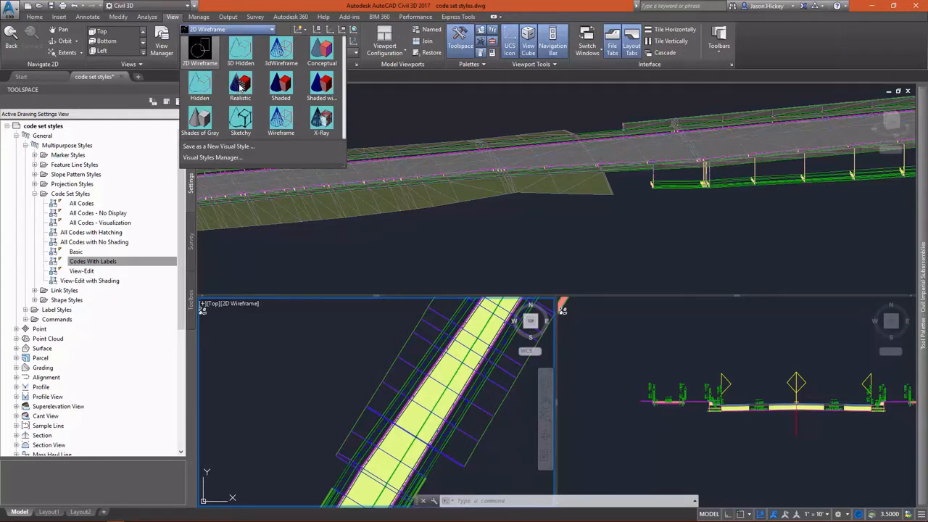
{"action": "mouse_move", "coordinate": [285, 343]}
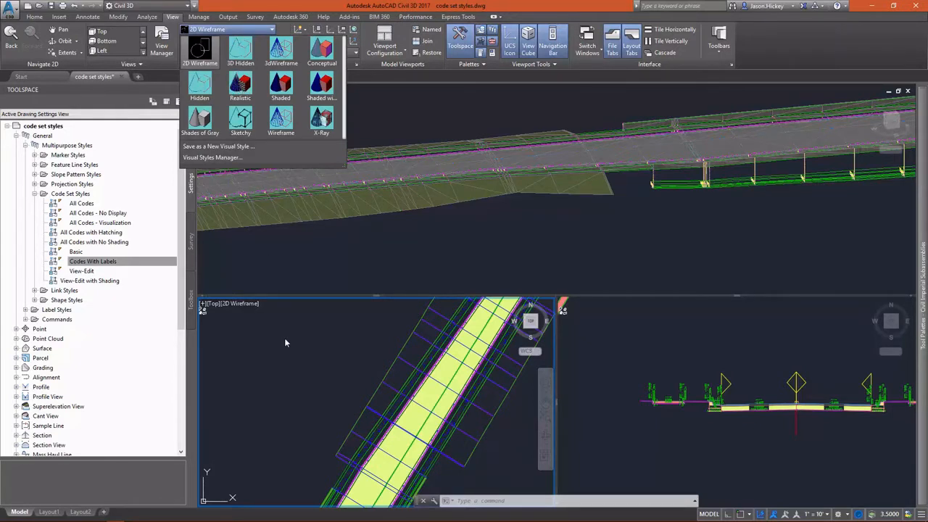
{"action": "mouse_move", "coordinate": [288, 348]}
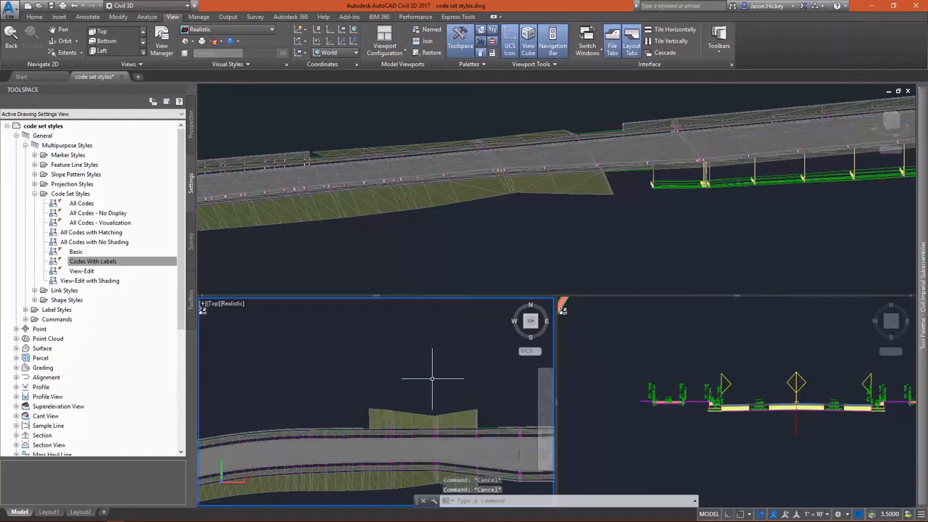
{"action": "mouse_move", "coordinate": [405, 310]}
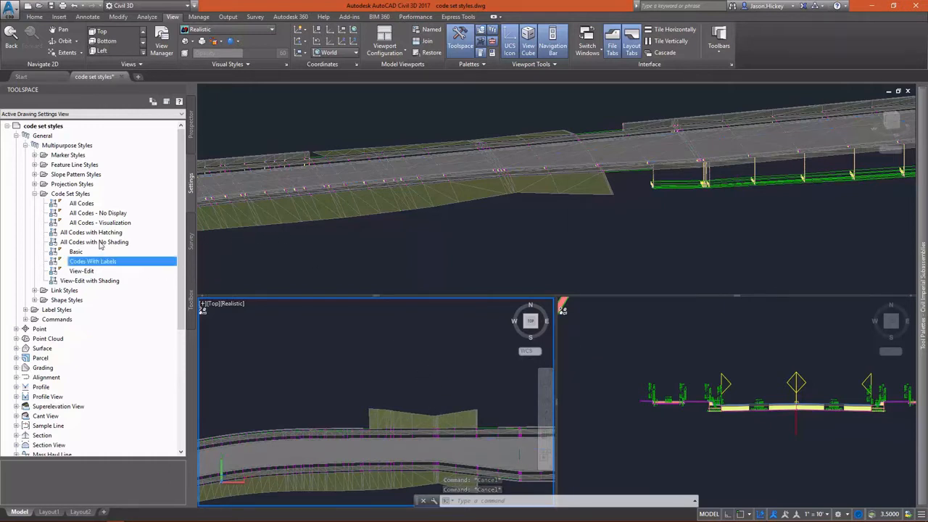
Step: Open All Codes - Visualization for editing from Toolspace Settings Code Set Styles
{"action": "left_click", "coordinate": [99, 223]}
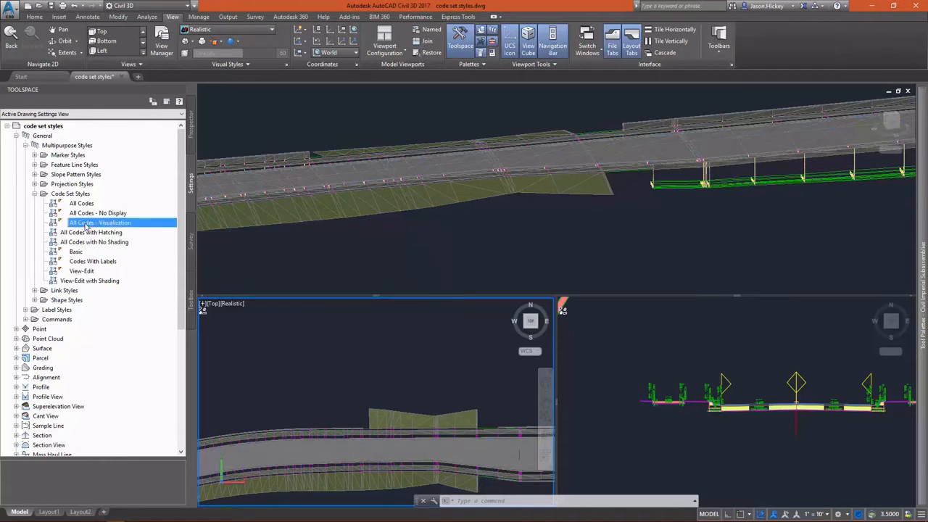
{"action": "right_click", "coordinate": [99, 222]}
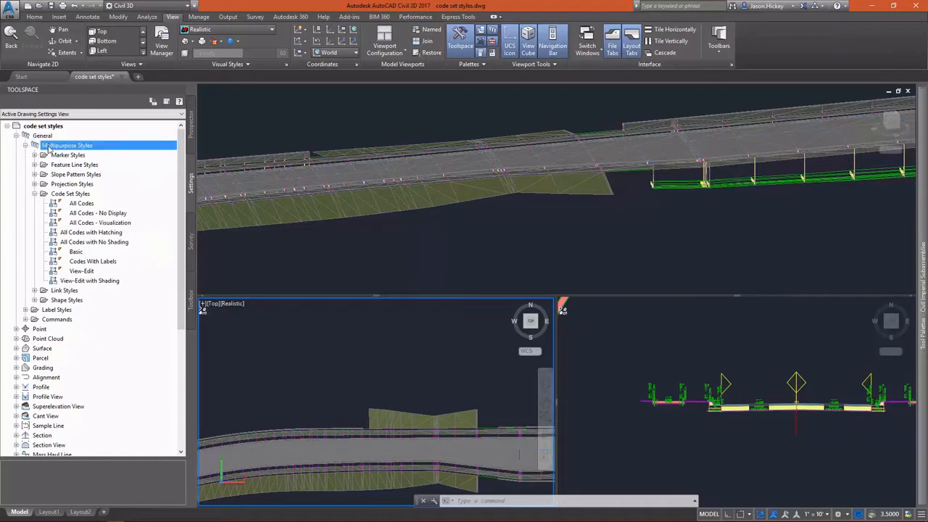
{"action": "left_click", "coordinate": [71, 193]}
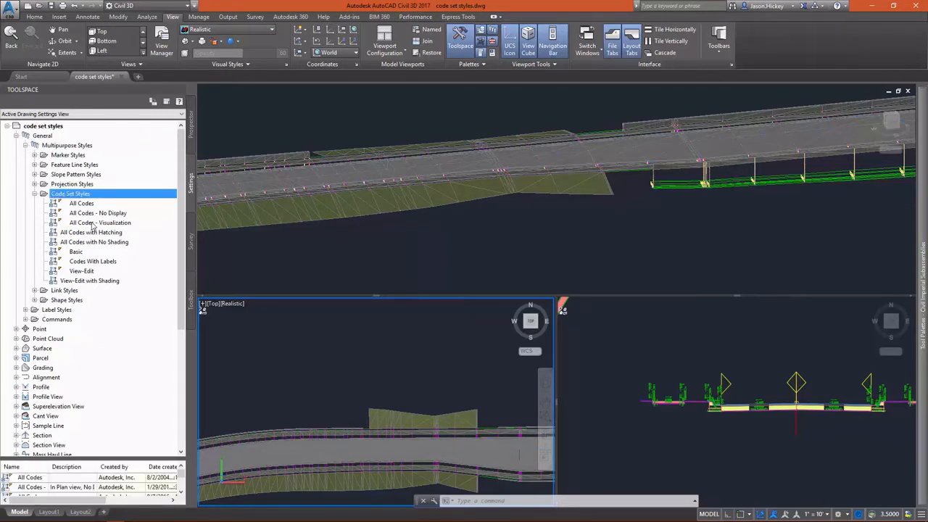
{"action": "right_click", "coordinate": [100, 222]}
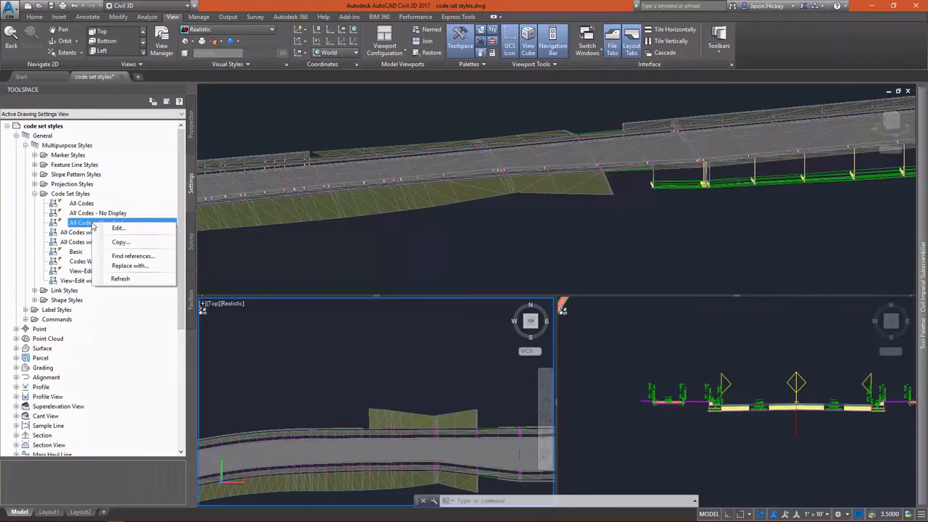
{"action": "left_click", "coordinate": [118, 228]}
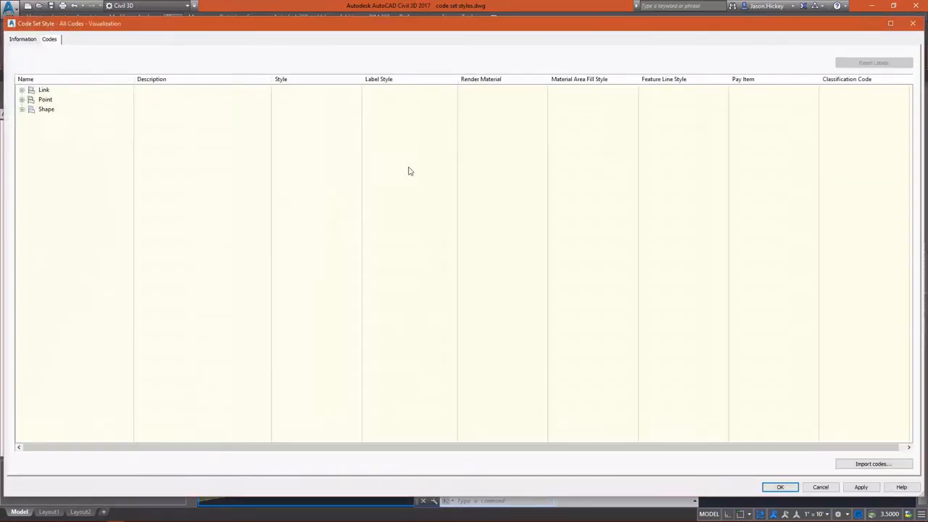
{"action": "mouse_move", "coordinate": [103, 103]}
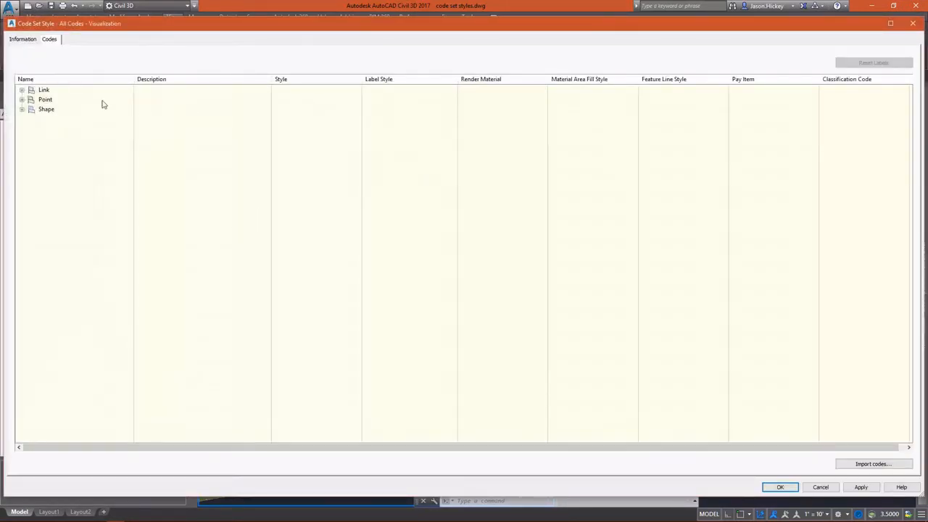
Step: Expand a code category and scroll through codes' render materials, fill styles and pay items
{"action": "left_click", "coordinate": [22, 89]}
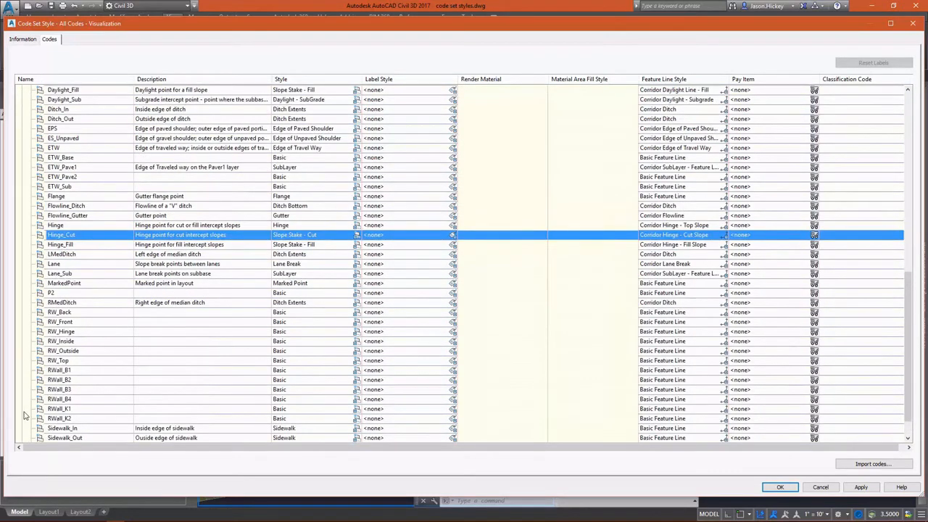
{"action": "scroll", "scroll_direction": "down", "scroll_amount": 3}
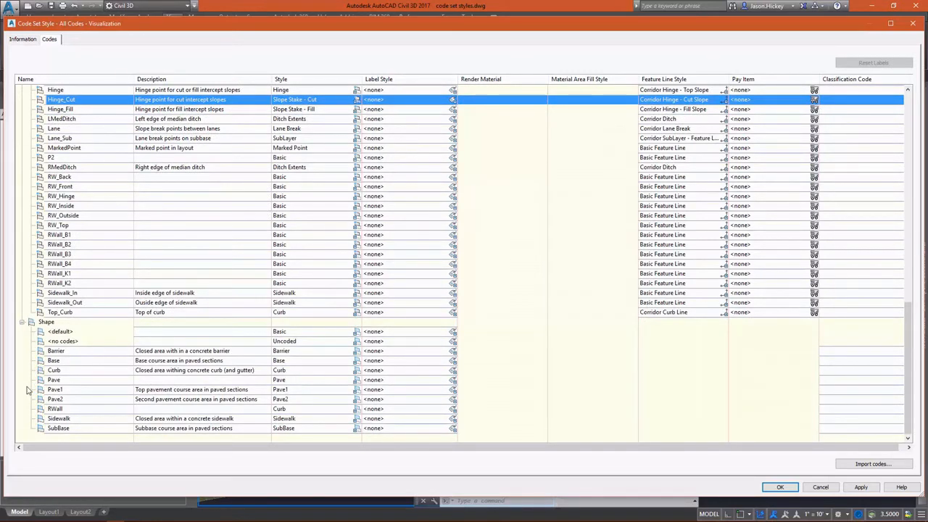
{"action": "mouse_move", "coordinate": [372, 339]}
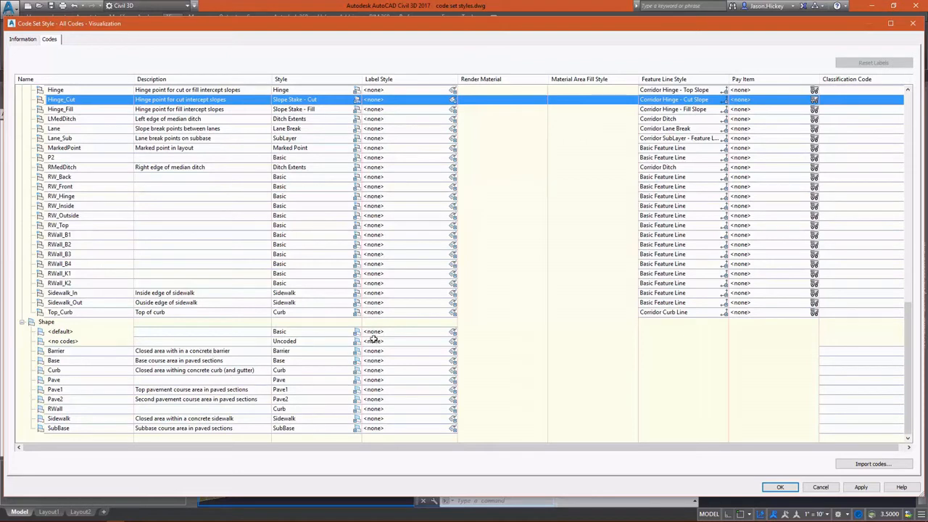
{"action": "mouse_move", "coordinate": [318, 376]}
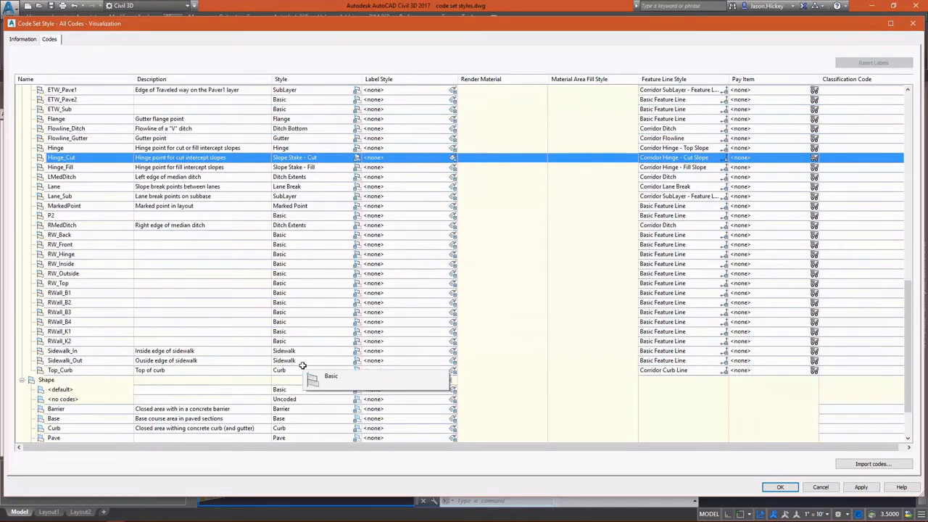
{"action": "scroll", "scroll_direction": "up", "scroll_amount": 3}
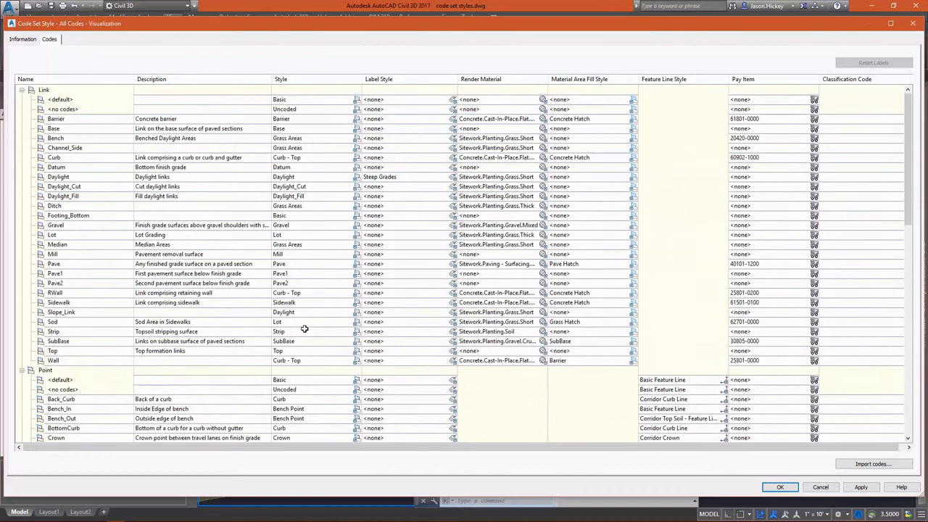
{"action": "mouse_move", "coordinate": [145, 250]}
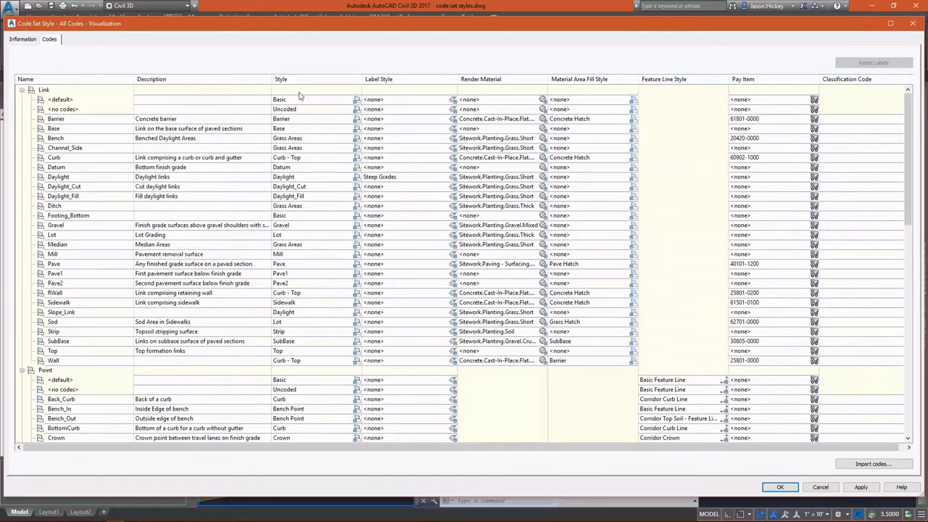
{"action": "mouse_move", "coordinate": [490, 81]}
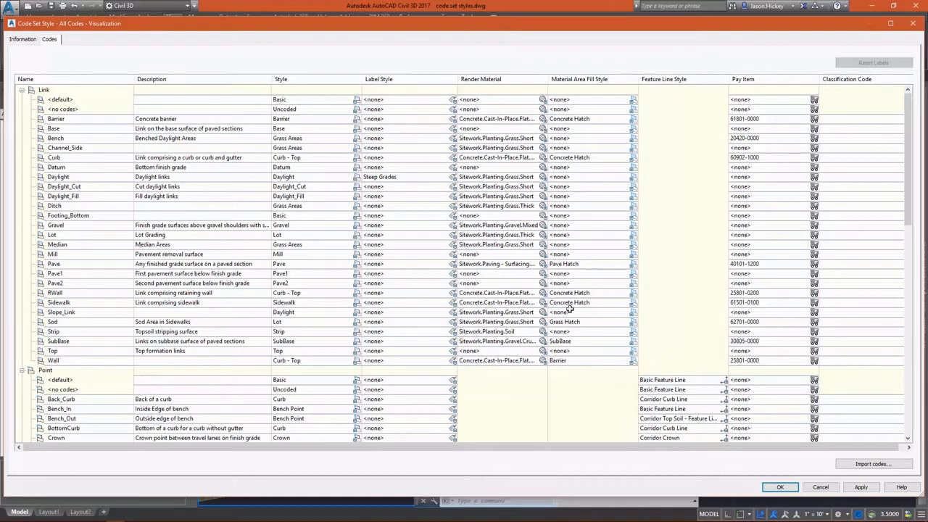
{"action": "mouse_move", "coordinate": [578, 208]}
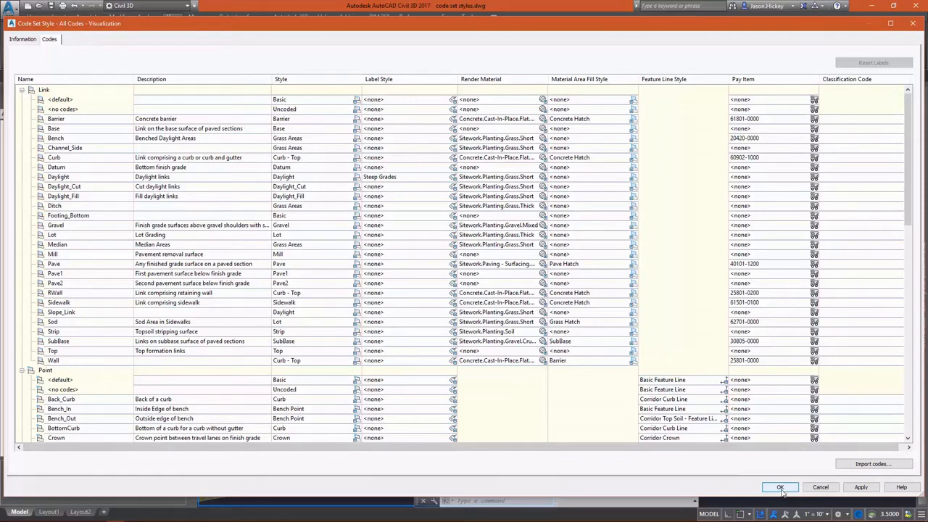
Step: Accept the Code Set Style dialog and cancel the active command with Esc
{"action": "left_click", "coordinate": [780, 486]}
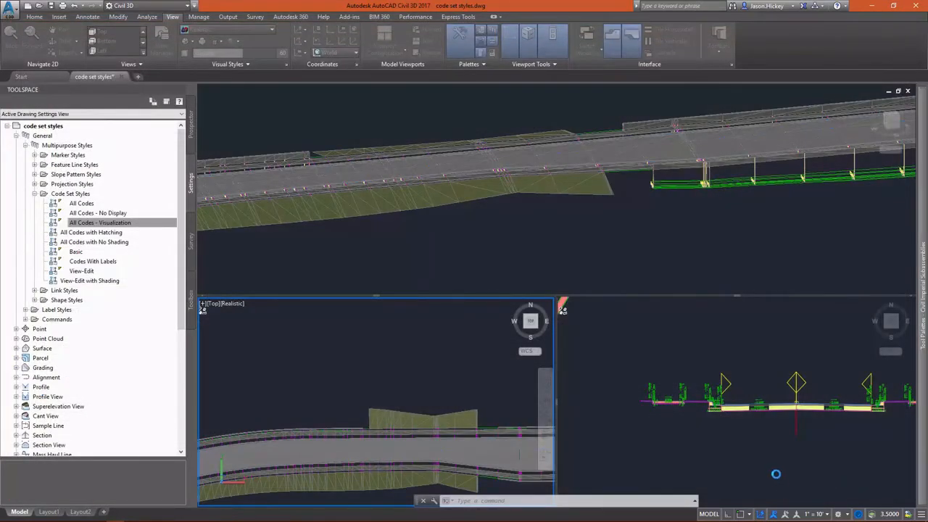
{"action": "left_click", "coordinate": [173, 16]}
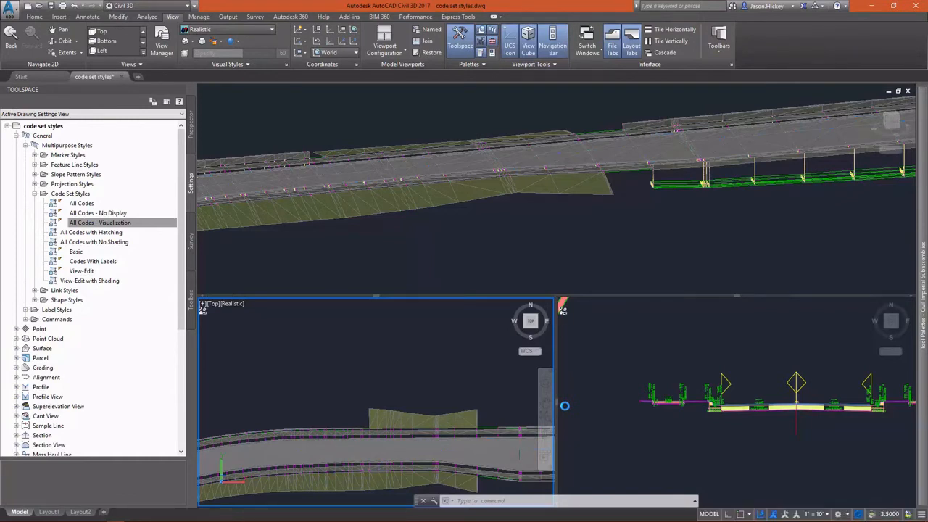
{"action": "mouse_move", "coordinate": [607, 239]}
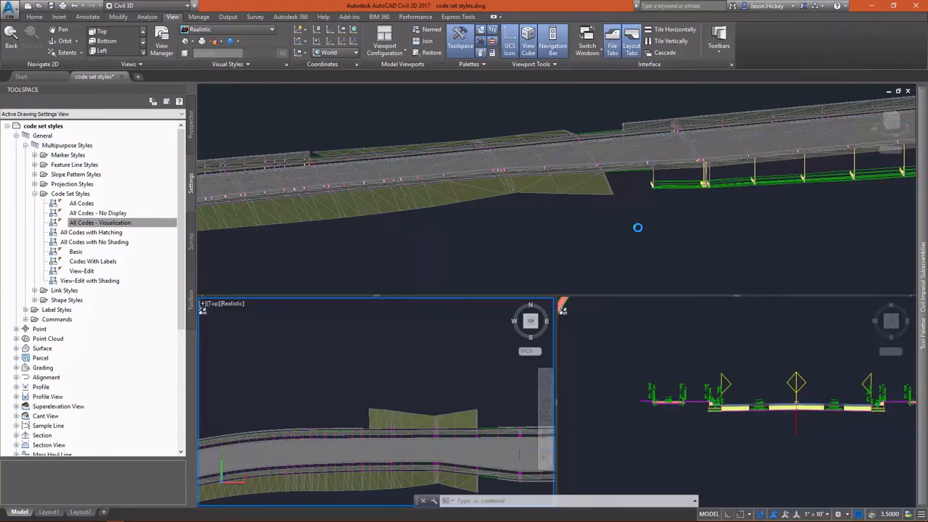
{"action": "key", "text": "Escape"}
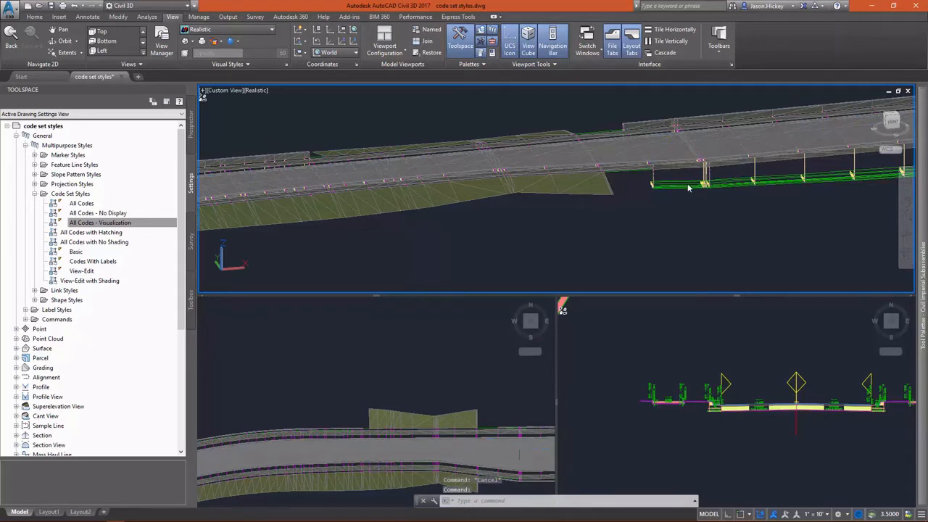
{"action": "mouse_move", "coordinate": [689, 207]}
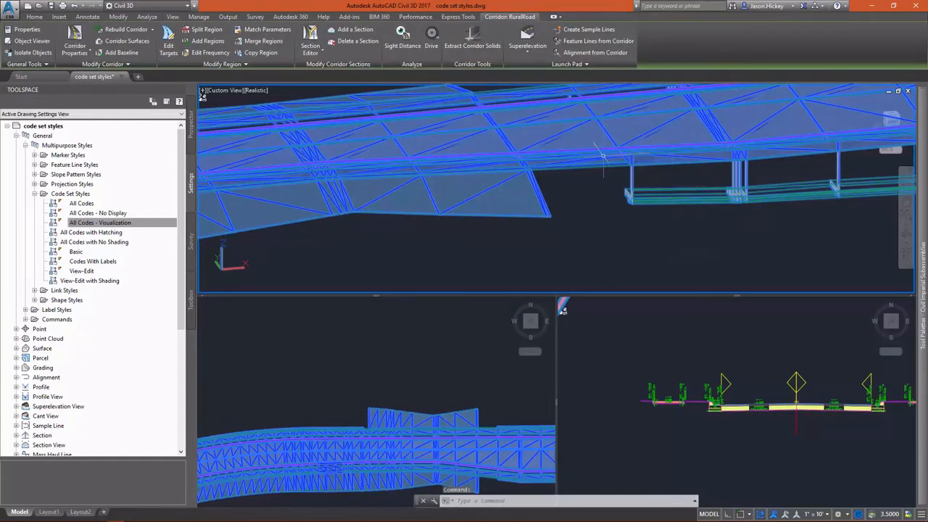
{"action": "mouse_move", "coordinate": [609, 257]}
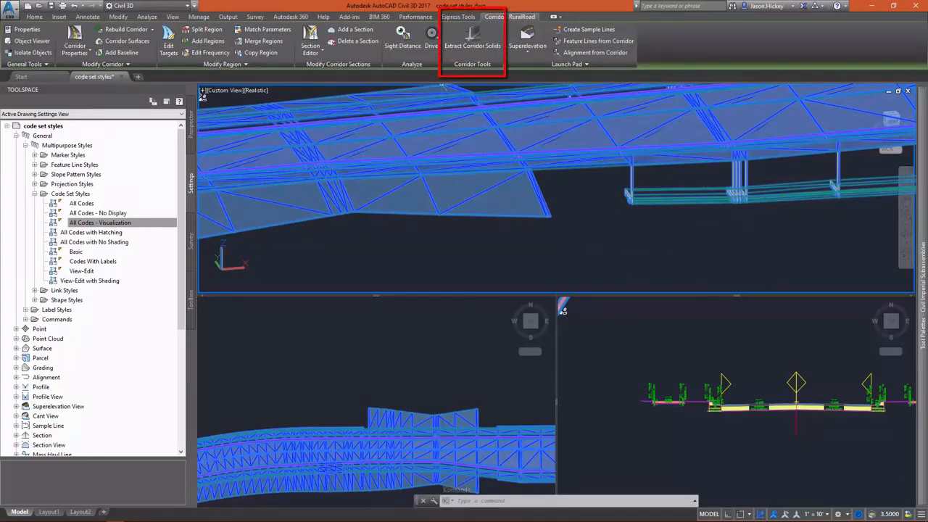
{"action": "mouse_move", "coordinate": [472, 45]}
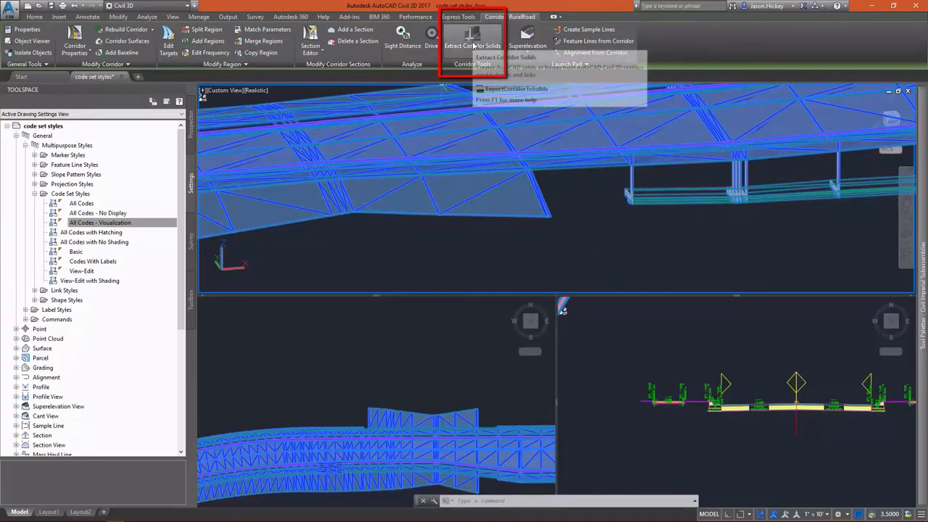
{"action": "mouse_move", "coordinate": [473, 45]}
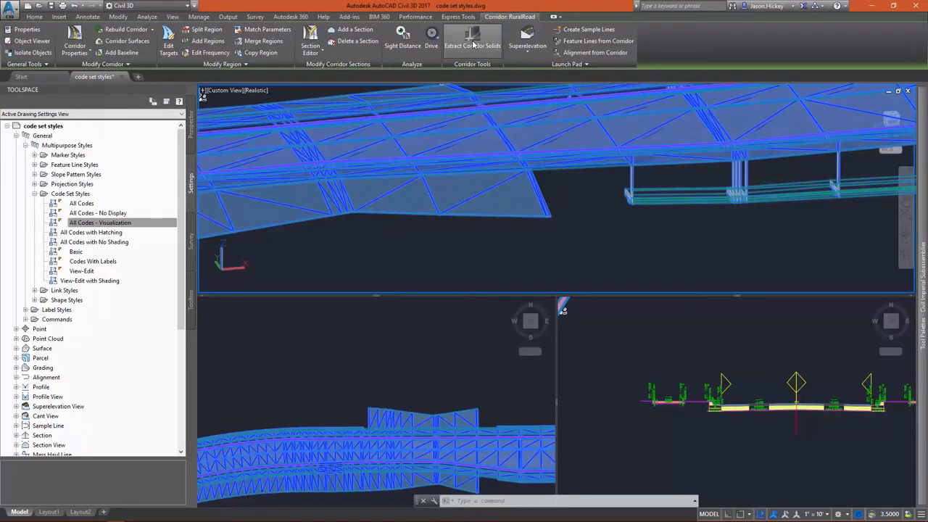
Step: Start Extract Corridor Solids and choose All corridor regions with A
{"action": "left_click", "coordinate": [472, 41]}
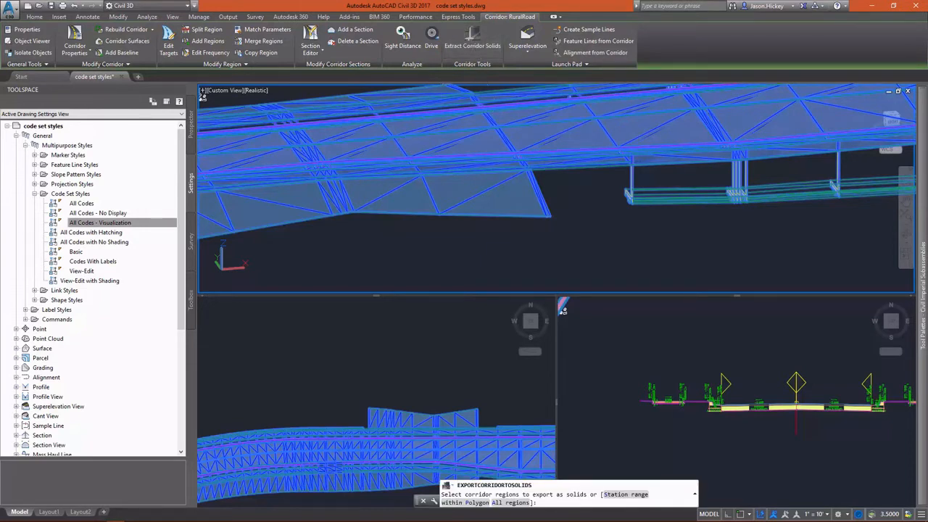
{"action": "mouse_move", "coordinate": [666, 230]}
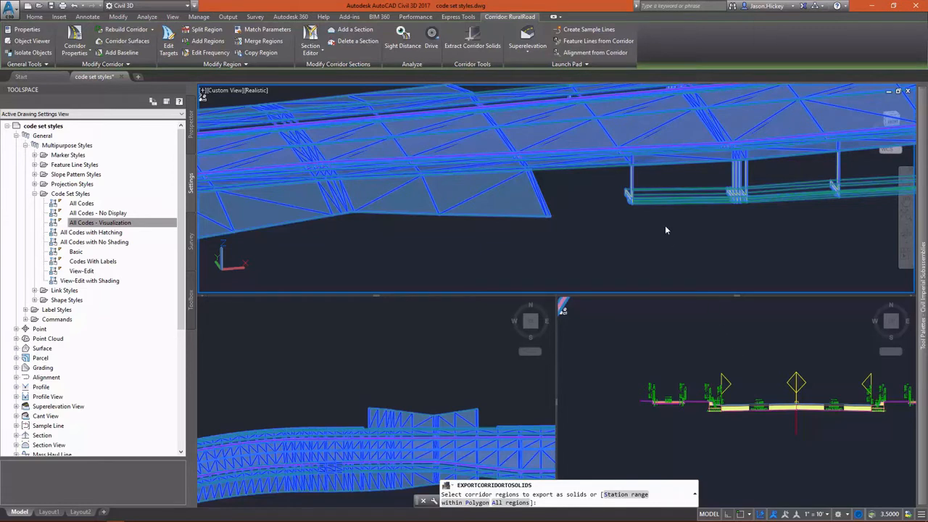
{"action": "mouse_move", "coordinate": [654, 200]}
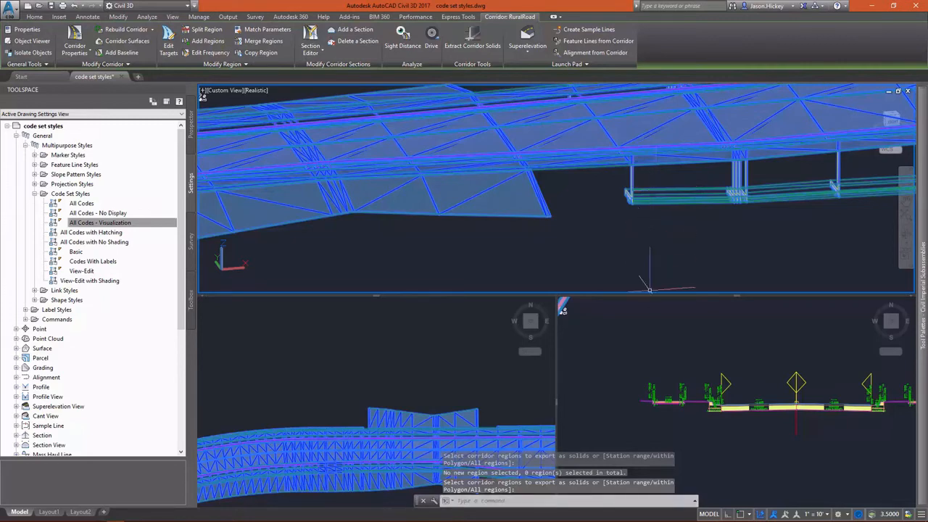
{"action": "mouse_move", "coordinate": [647, 227]}
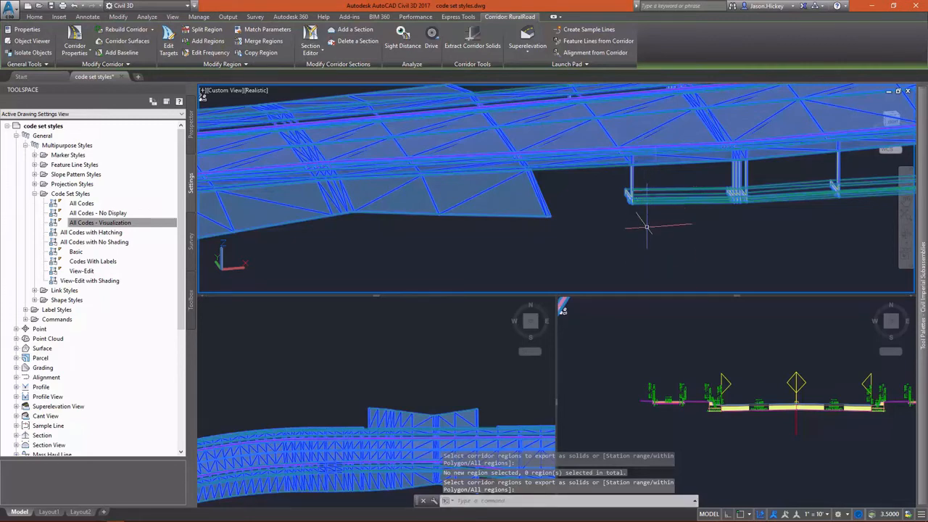
{"action": "right_click", "coordinate": [646, 225]}
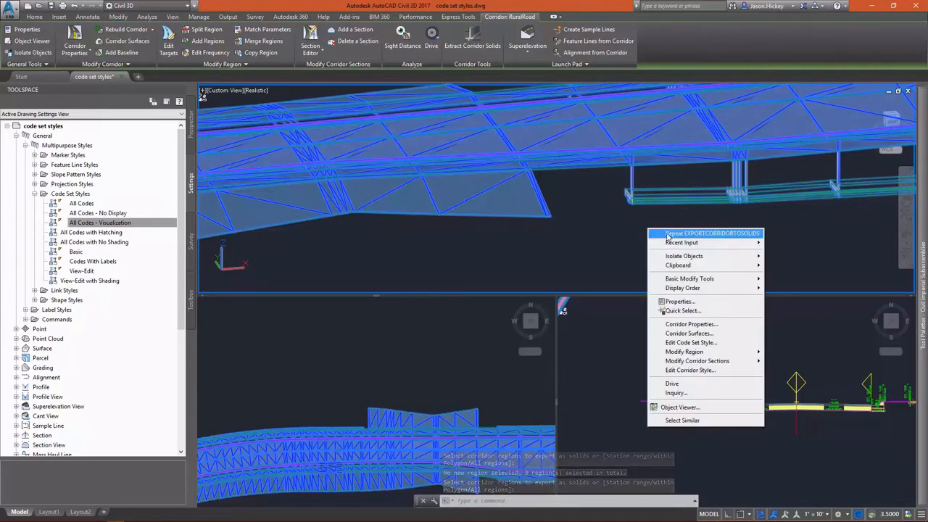
{"action": "left_click", "coordinate": [711, 233]}
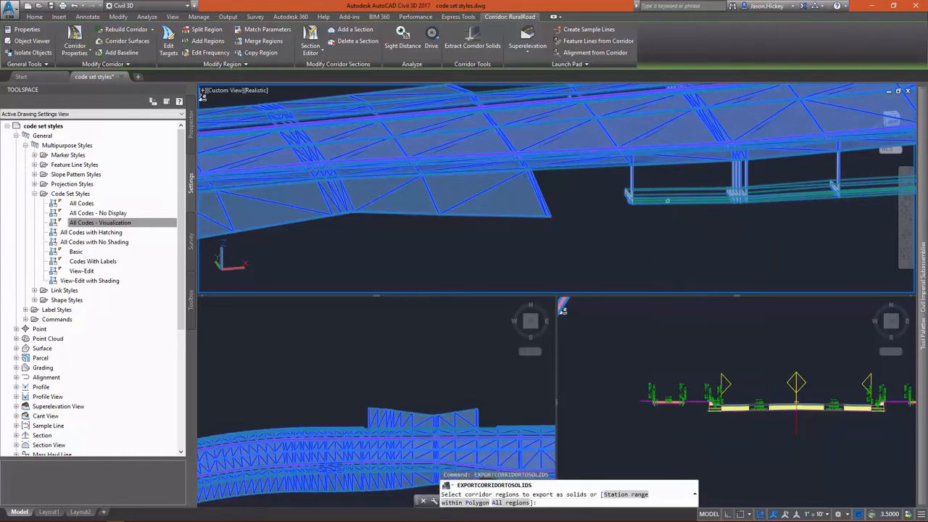
{"action": "type", "text": "a"}
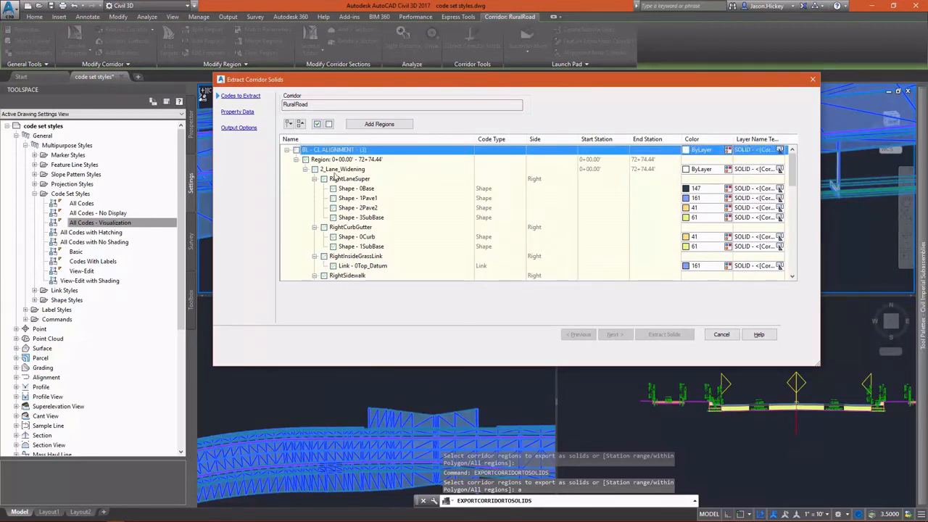
Step: Check Shape - 0RWall under RightRetainingWall and LeftDaylight3, then continue to property data
{"action": "scroll", "scroll_direction": "down", "scroll_amount": 3}
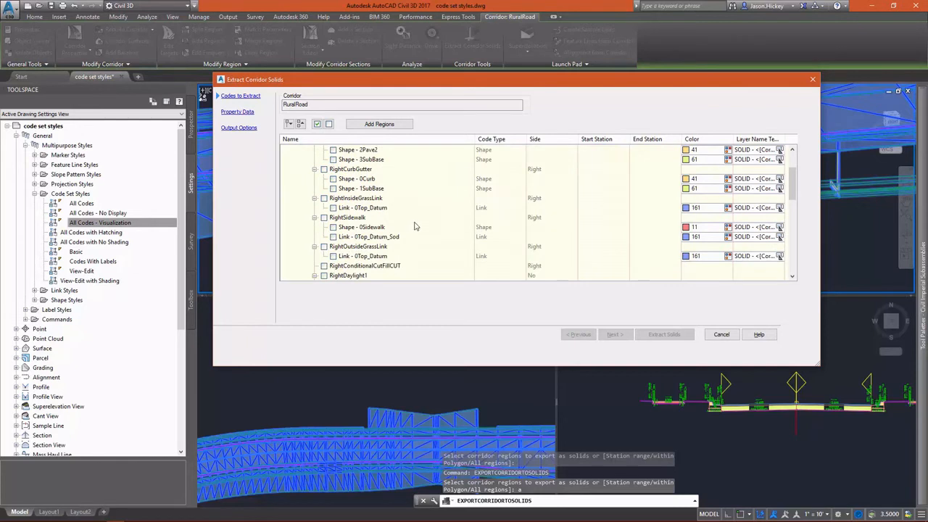
{"action": "scroll", "scroll_direction": "down", "scroll_amount": 3}
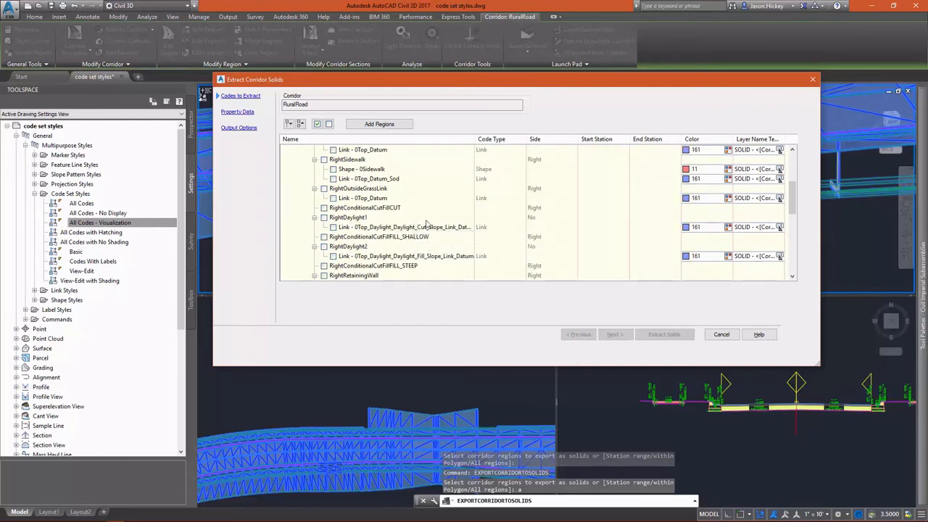
{"action": "scroll", "scroll_direction": "down", "scroll_amount": 3}
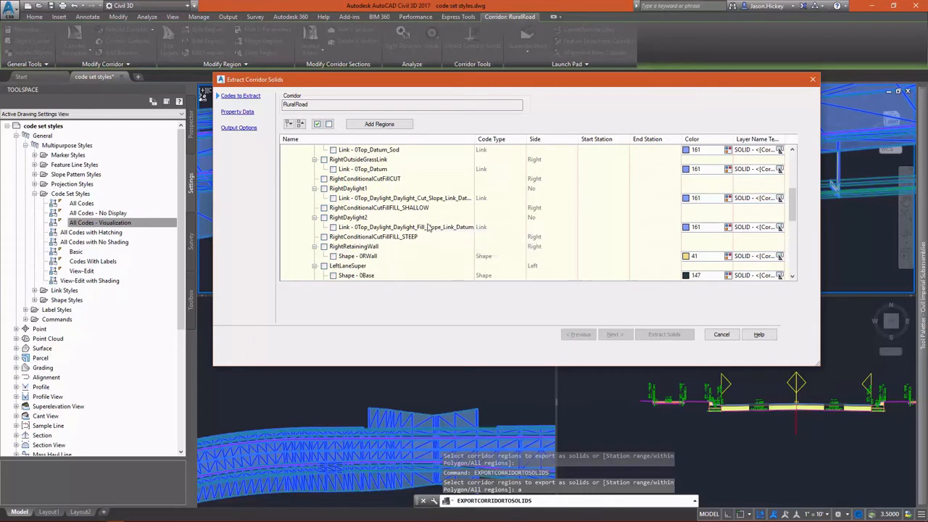
{"action": "scroll", "scroll_direction": "down", "scroll_amount": 3}
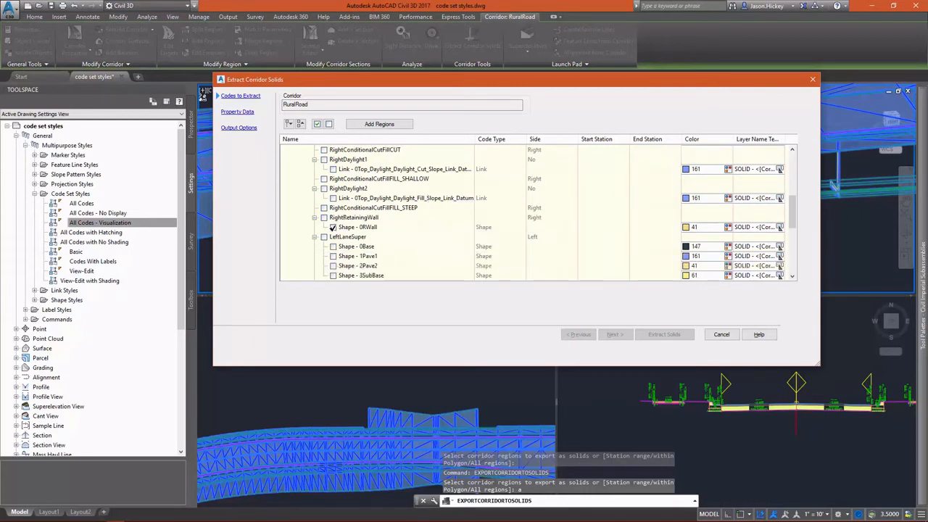
{"action": "left_click", "coordinate": [333, 227]}
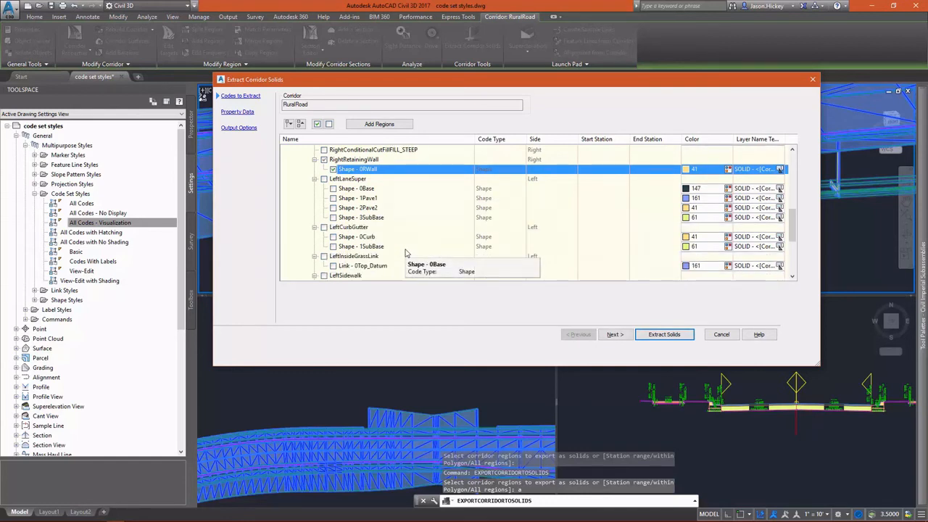
{"action": "scroll", "scroll_direction": "down", "scroll_amount": 3}
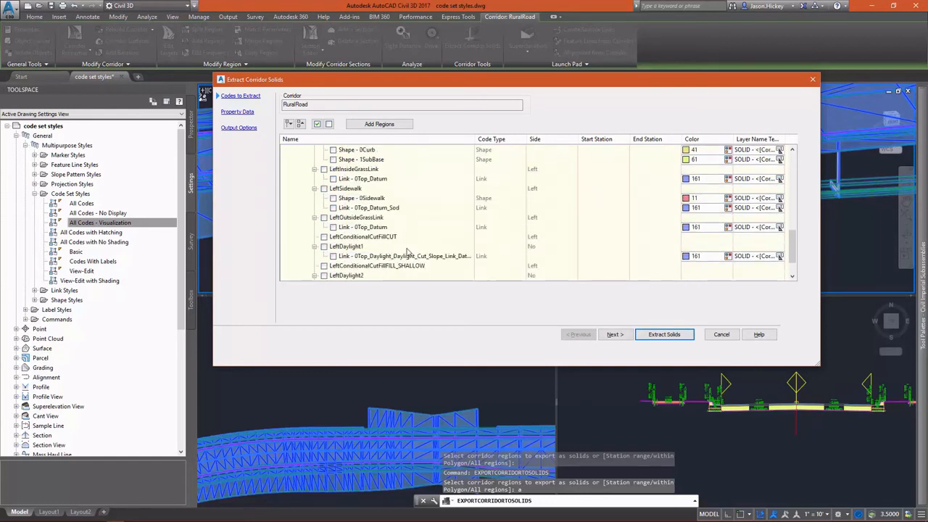
{"action": "scroll", "scroll_direction": "down", "scroll_amount": 3}
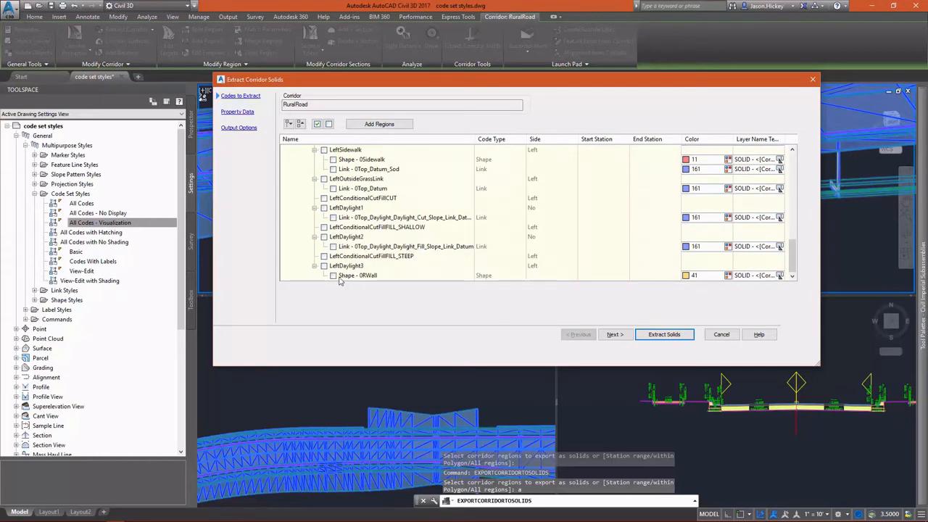
{"action": "left_click", "coordinate": [333, 275]}
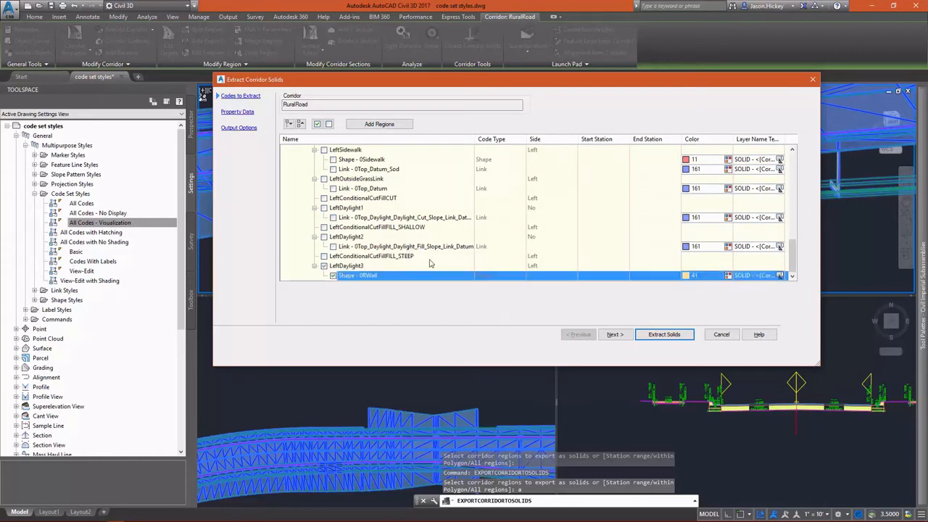
{"action": "mouse_move", "coordinate": [657, 212]}
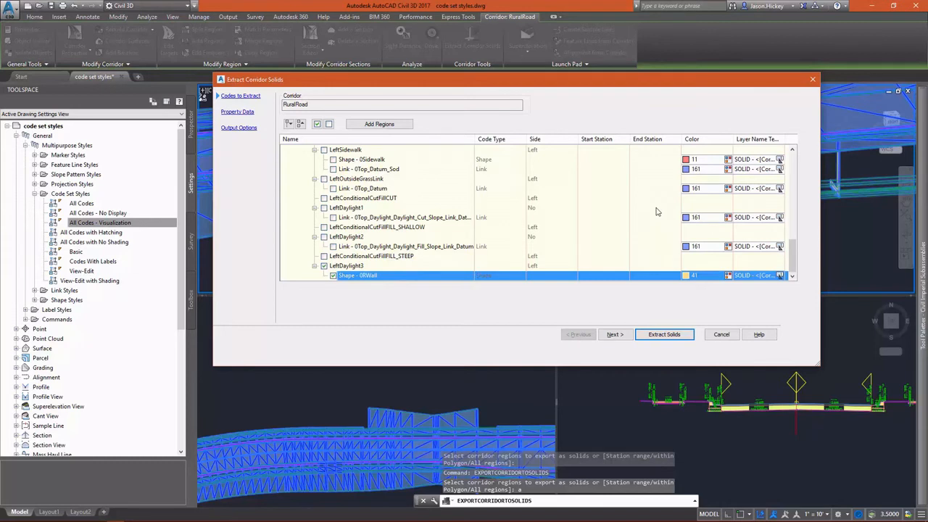
{"action": "mouse_move", "coordinate": [482, 227]}
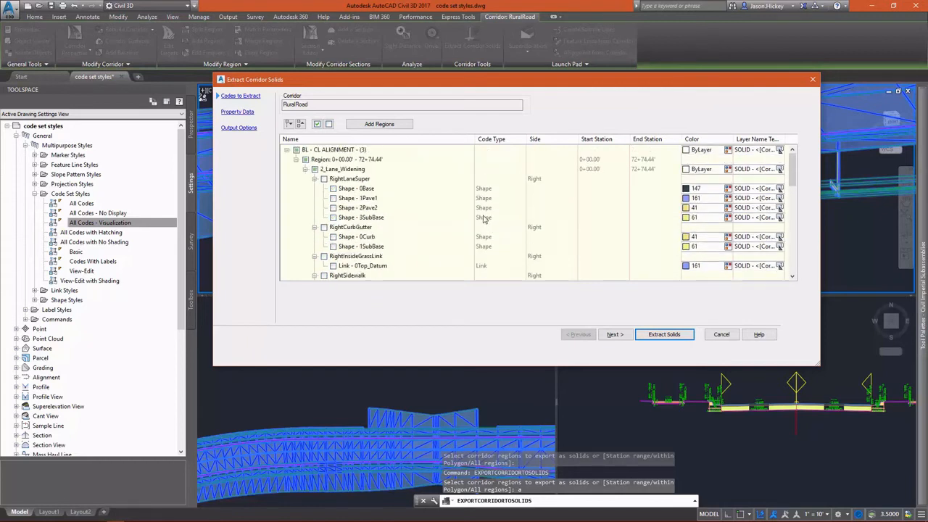
{"action": "left_click", "coordinate": [614, 334]}
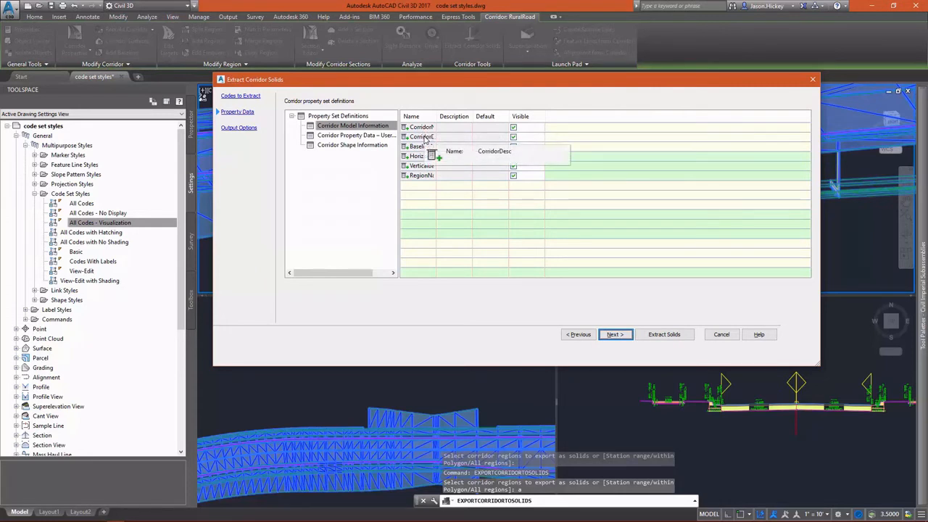
Step: Review the Corridor Shape Information set and its Classification property, then proceed to output options
{"action": "left_click", "coordinate": [355, 135]}
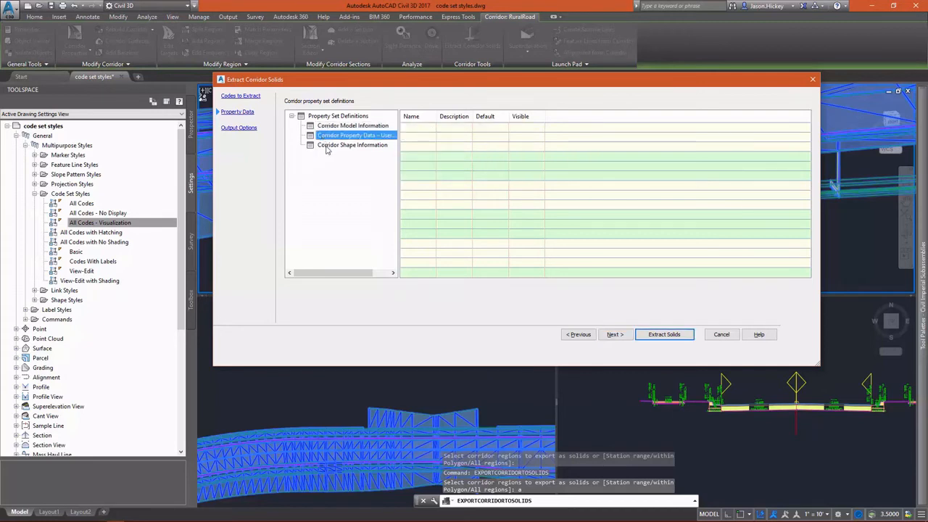
{"action": "left_click", "coordinate": [352, 144]}
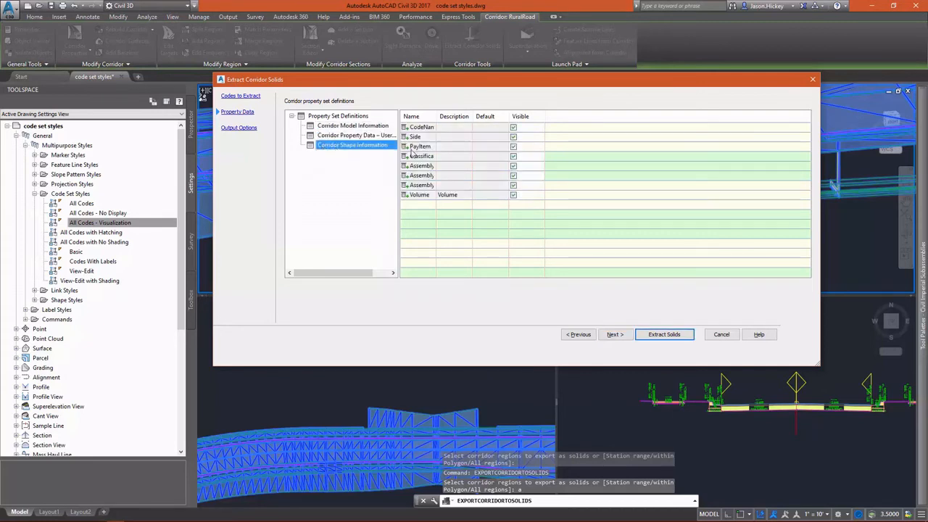
{"action": "left_click", "coordinate": [422, 156]}
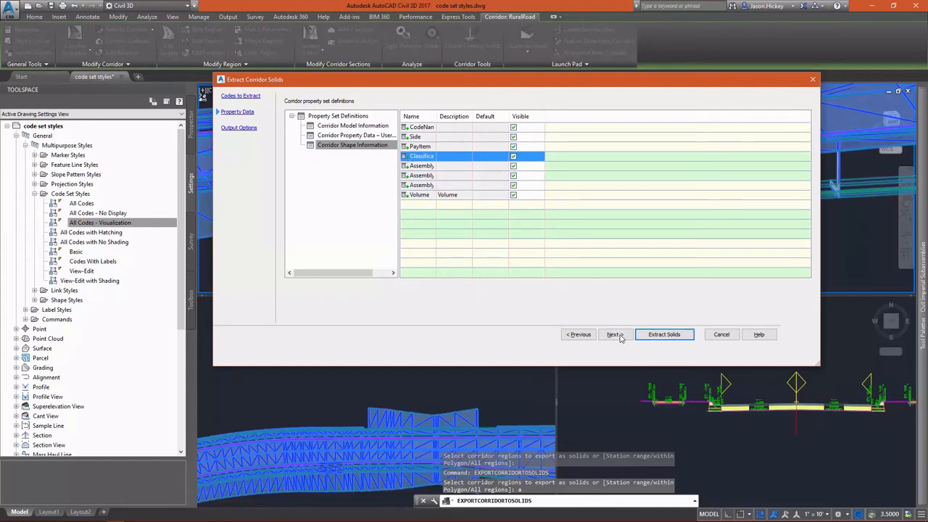
{"action": "left_click", "coordinate": [613, 335]}
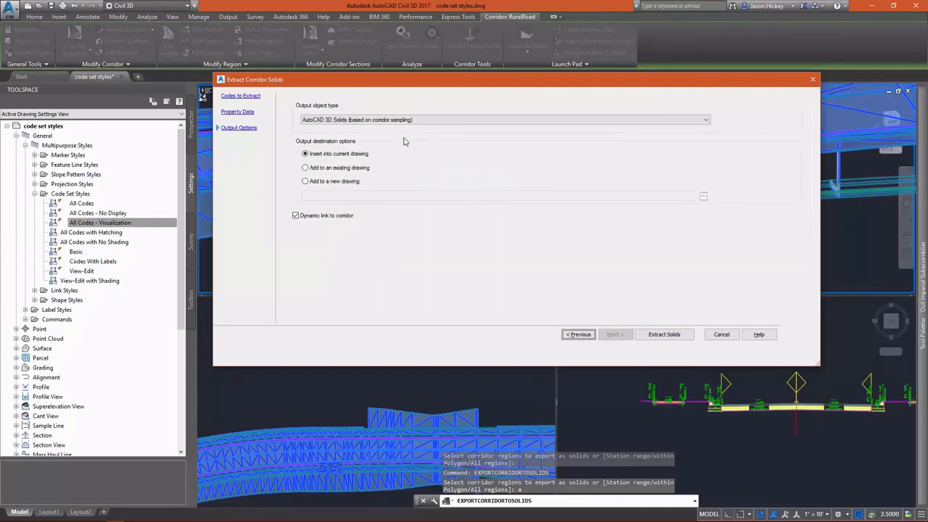
Step: Extract the wall shapes as swept AutoCAD 3D solids with dynamic corridor link kept on
{"action": "left_click", "coordinate": [704, 120]}
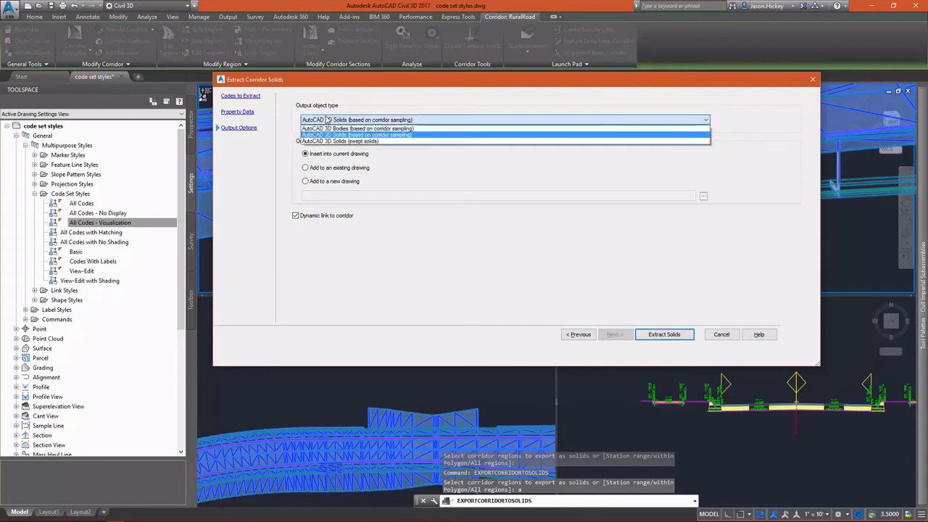
{"action": "mouse_move", "coordinate": [426, 134]}
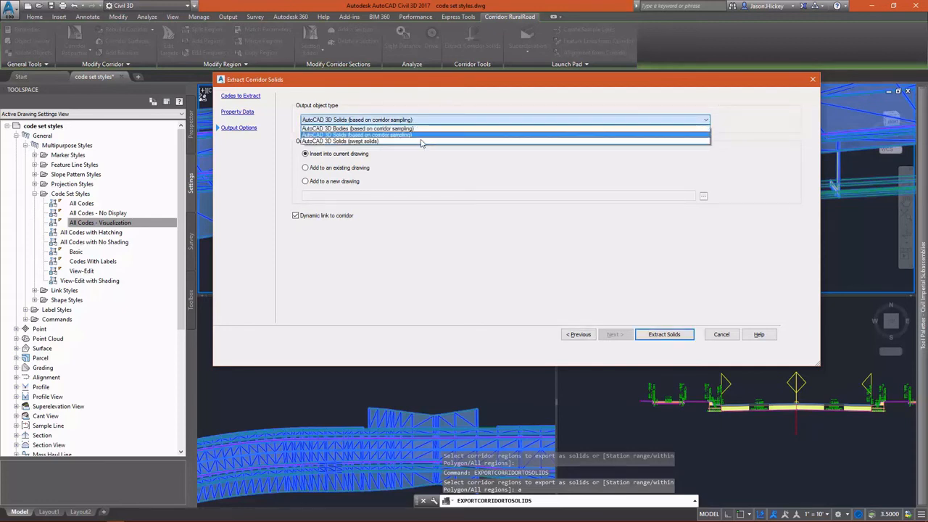
{"action": "left_click", "coordinate": [355, 141]}
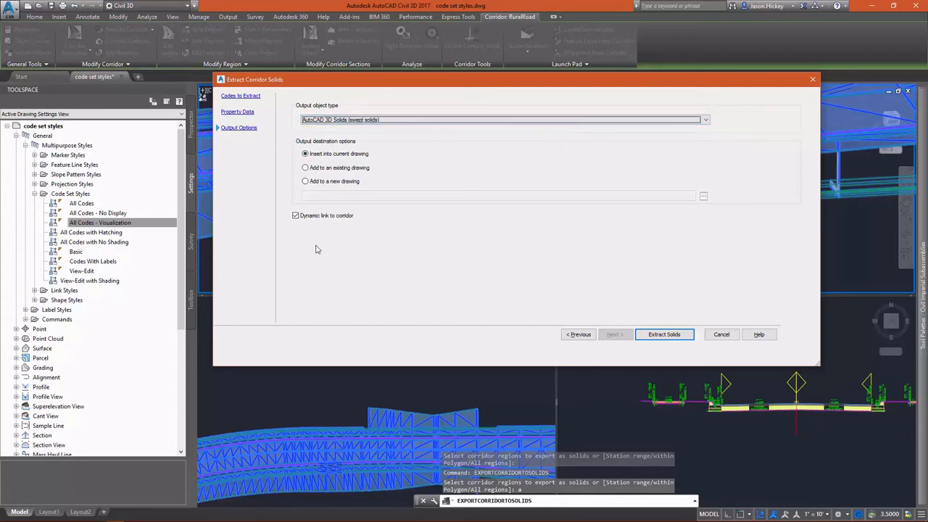
{"action": "left_click", "coordinate": [296, 215]}
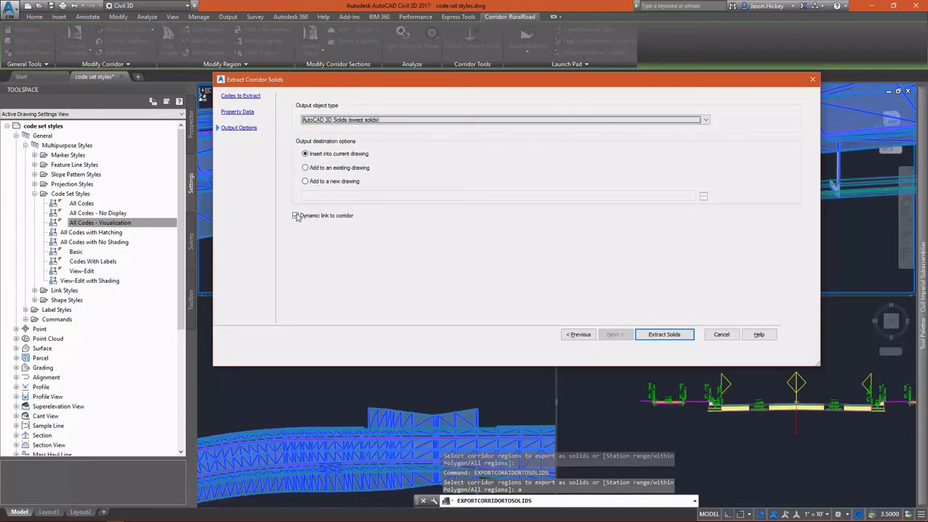
{"action": "left_click", "coordinate": [296, 215]}
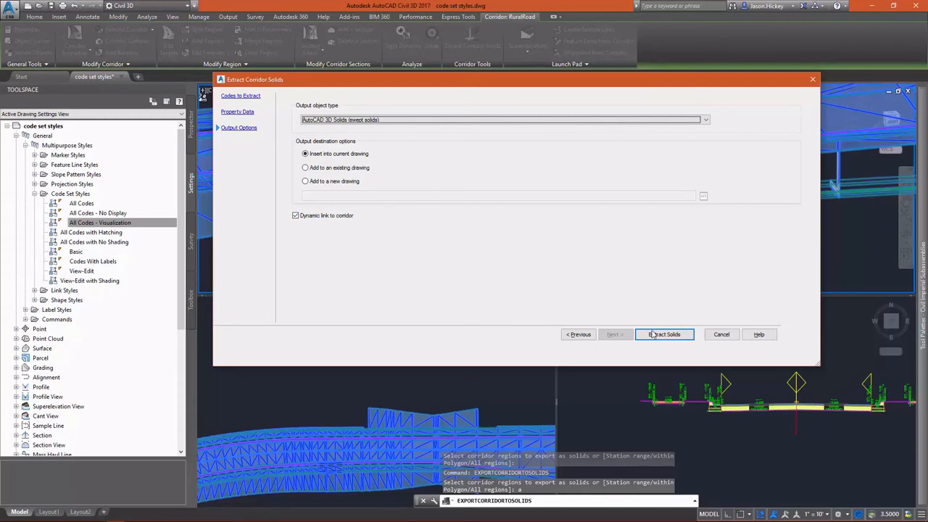
{"action": "left_click", "coordinate": [664, 335]}
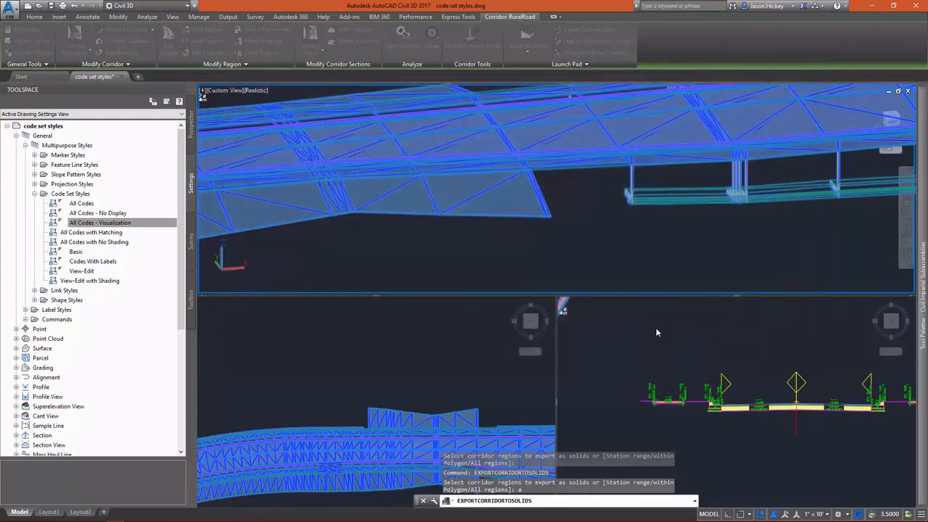